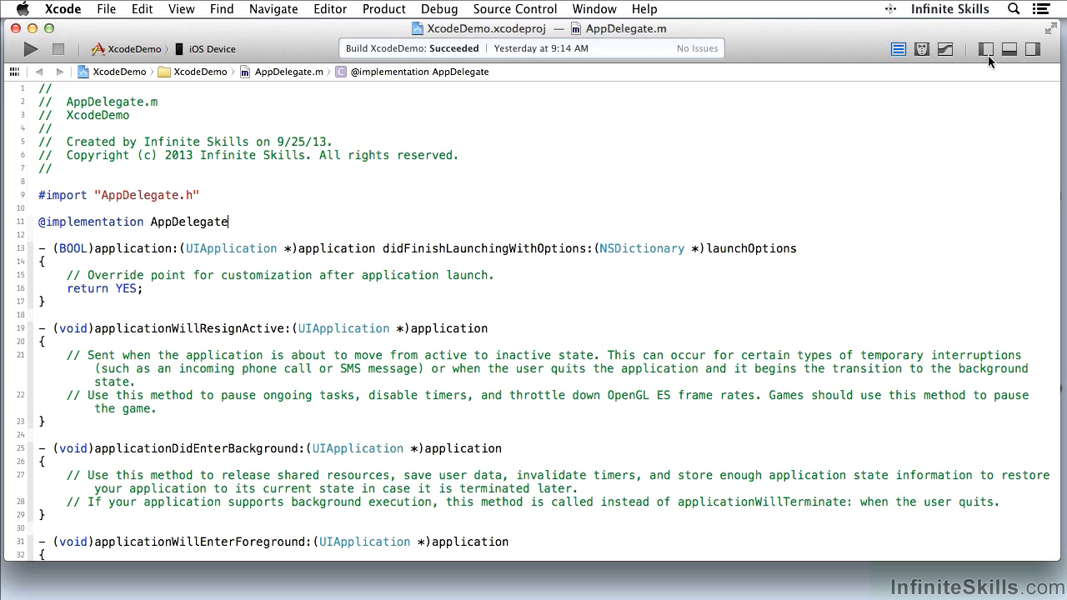
mouse_move(986, 61)
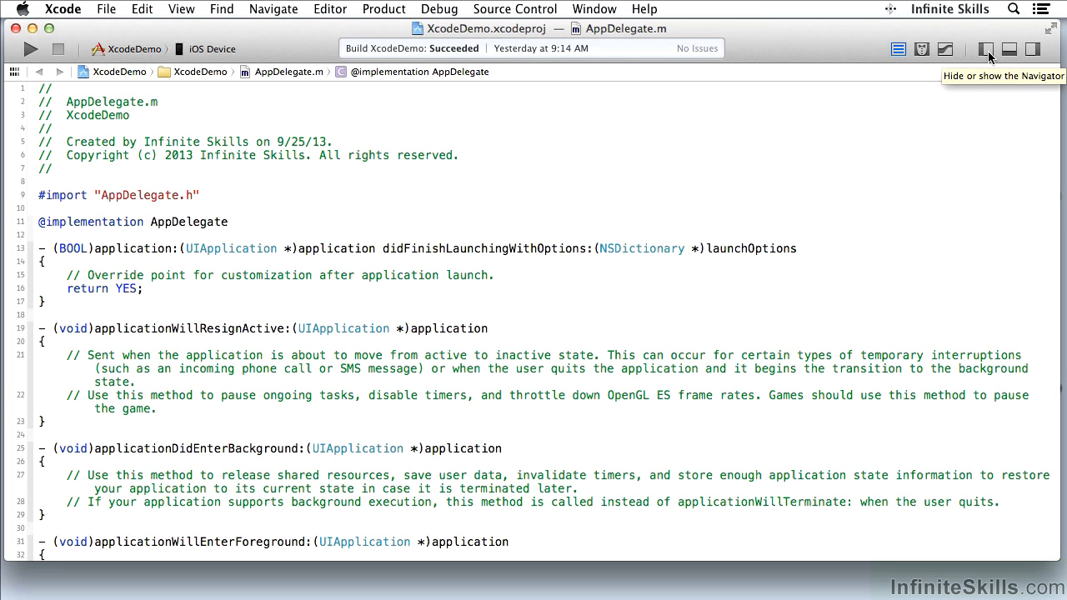
mouse_move(1009, 48)
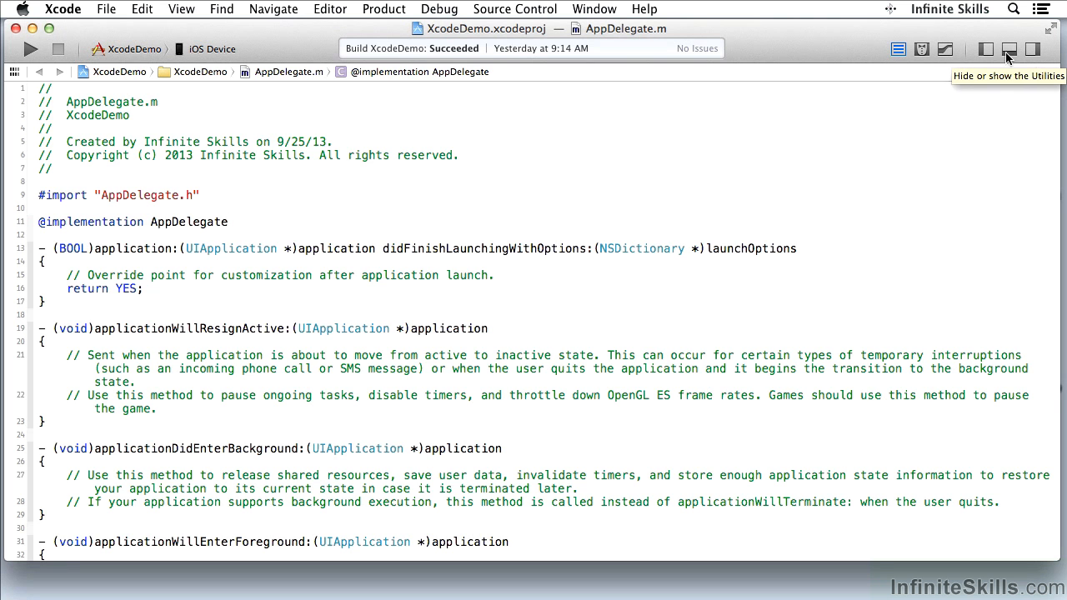
mouse_move(984, 48)
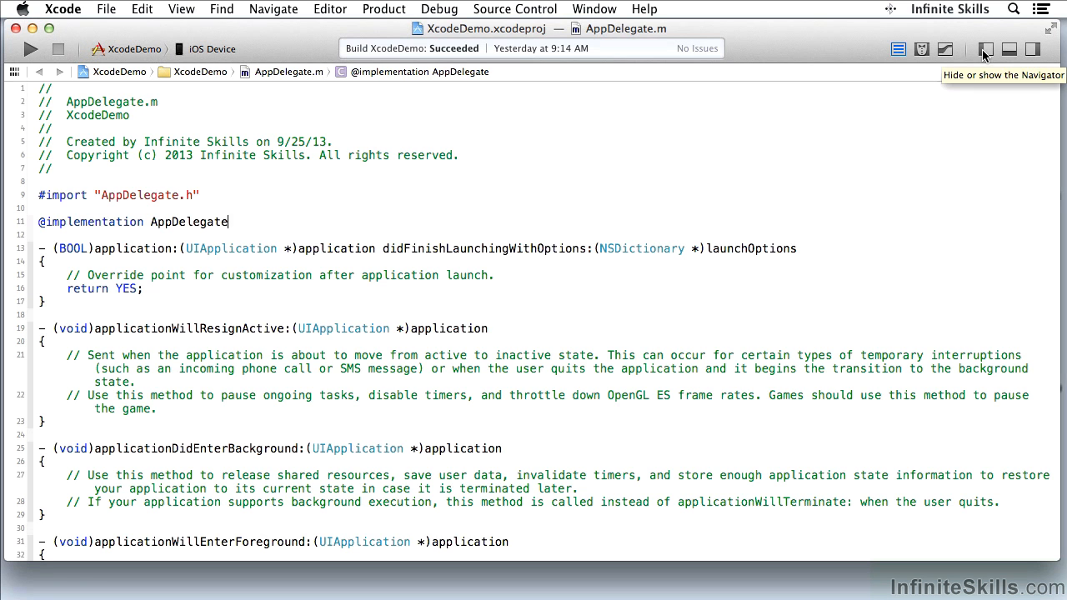
mouse_move(1012, 48)
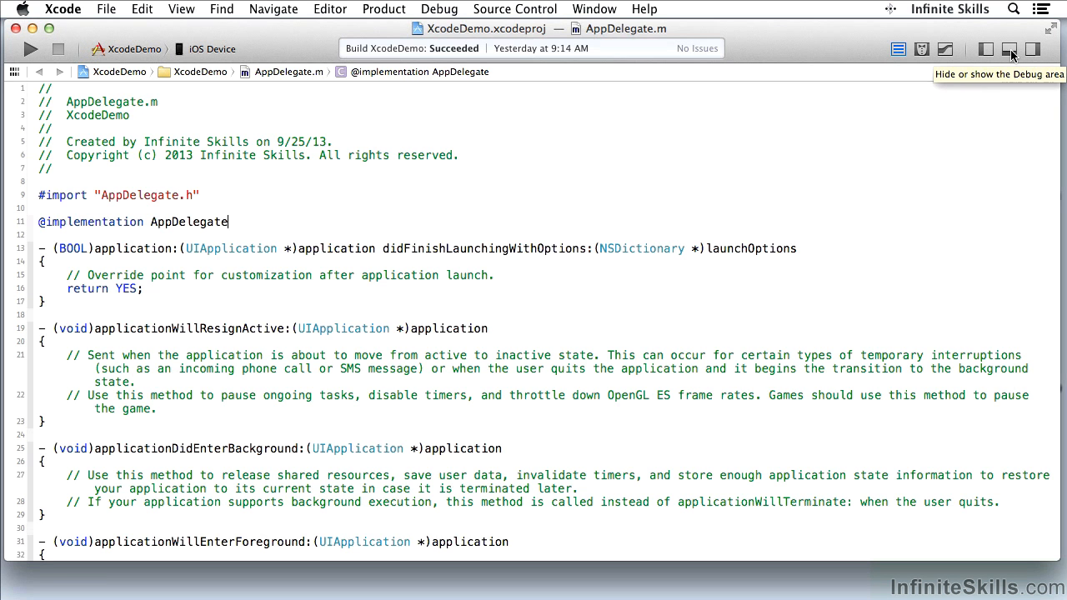
mouse_move(1032, 48)
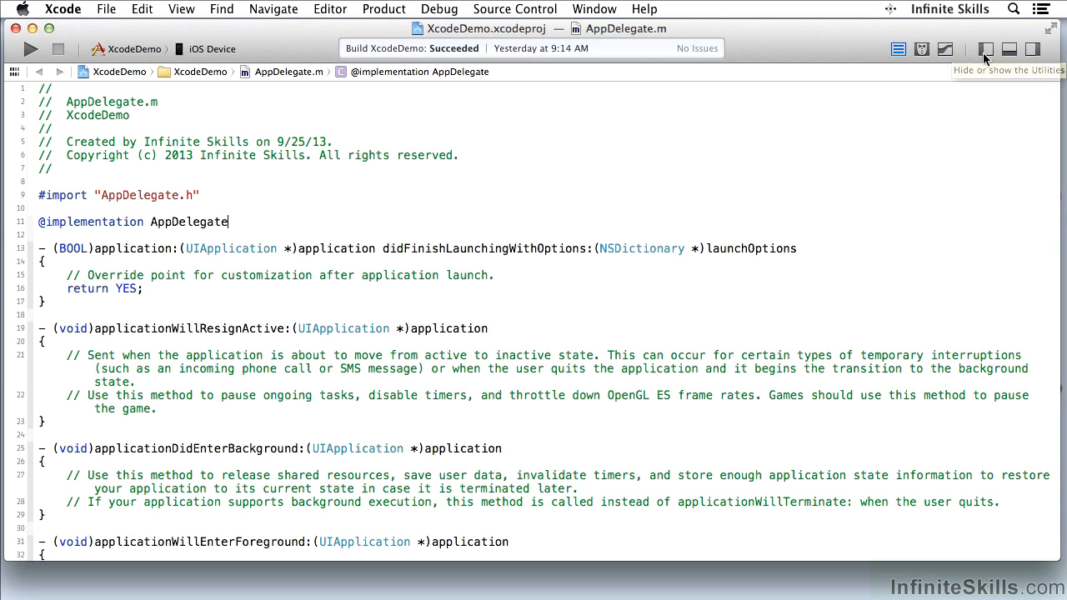
mouse_move(984, 49)
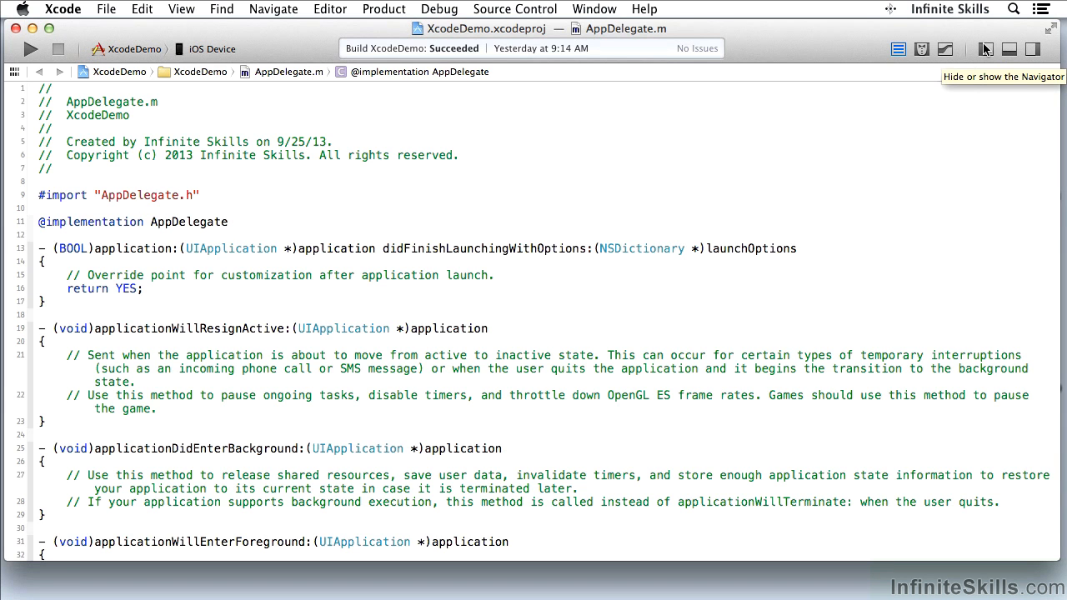
Show the project navigator beside AppDelegate.m, expanding and collapsing the Supporting Files group
left_click(984, 48)
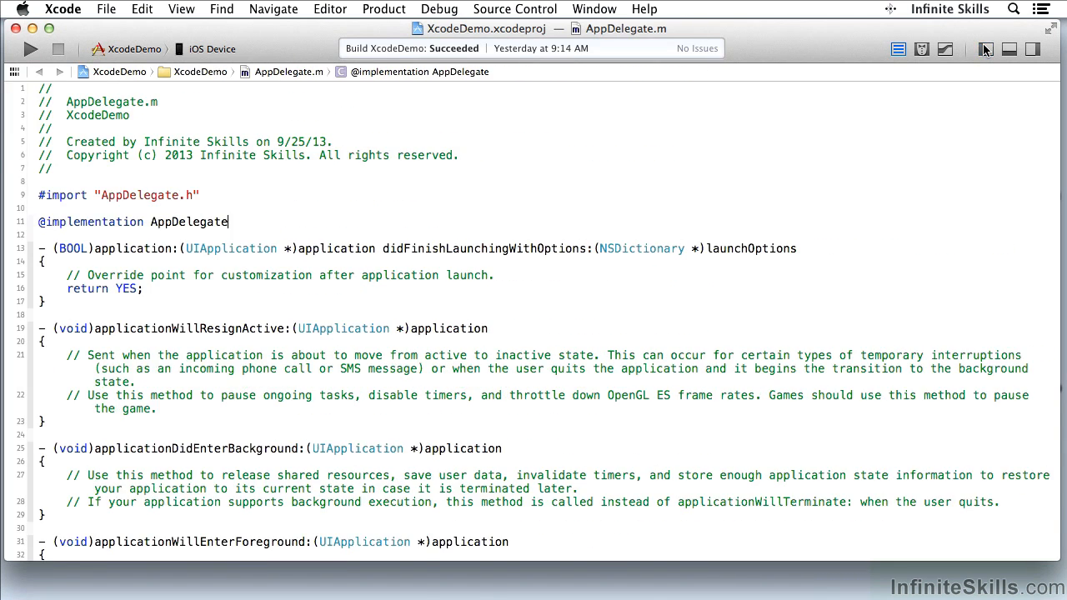
left_click(985, 48)
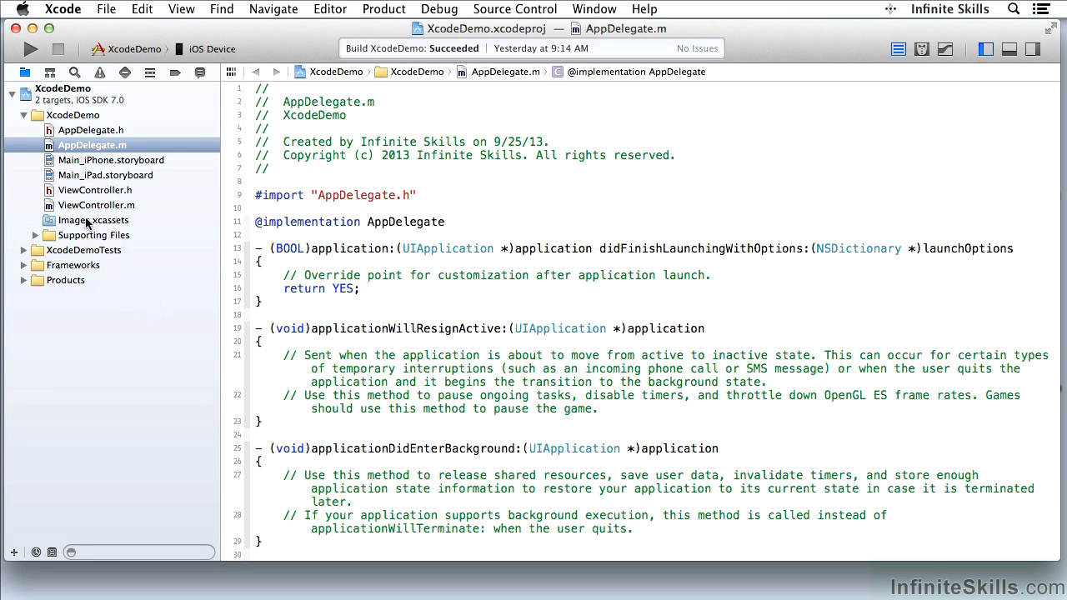
mouse_move(82, 137)
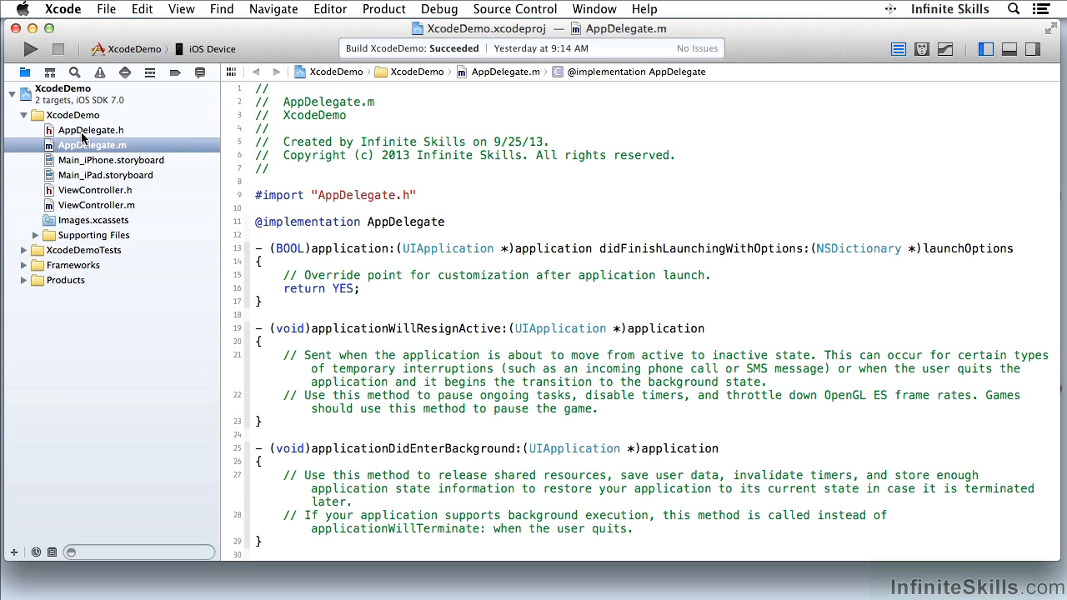
mouse_move(92, 238)
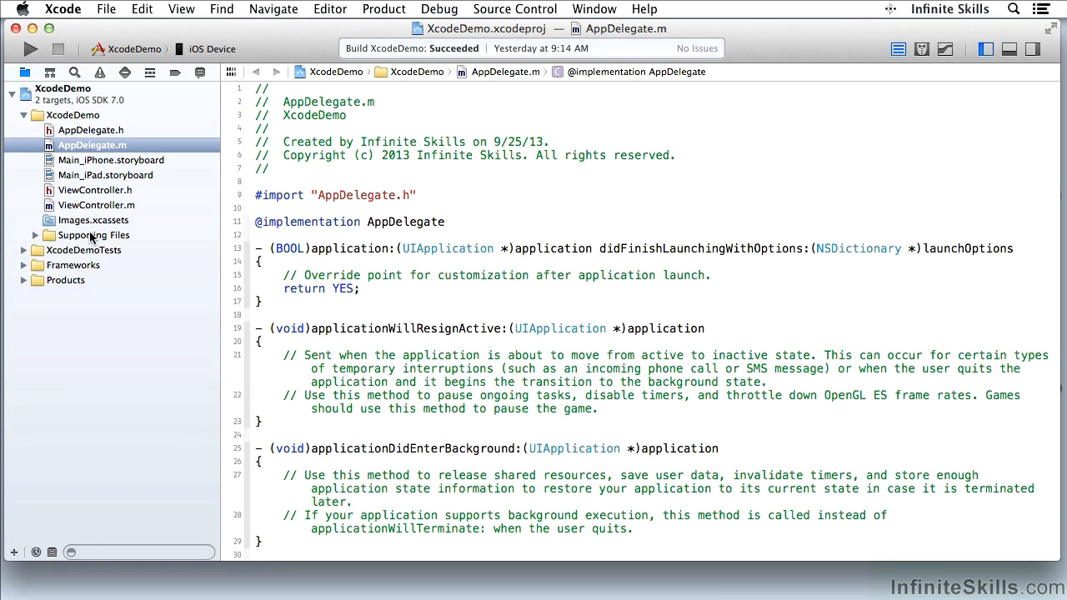
mouse_move(48, 121)
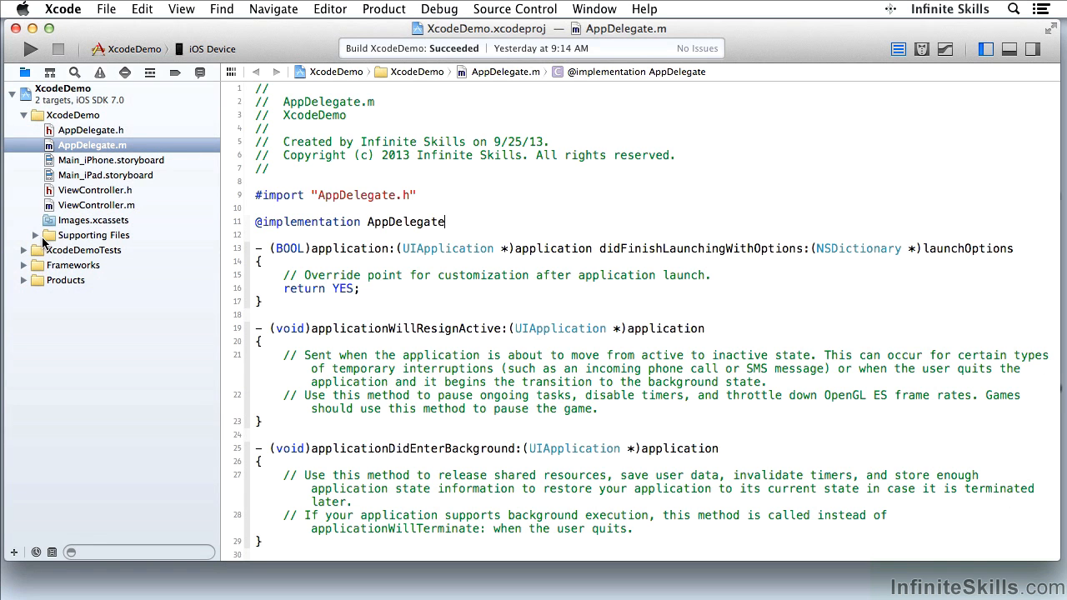
left_click(25, 235)
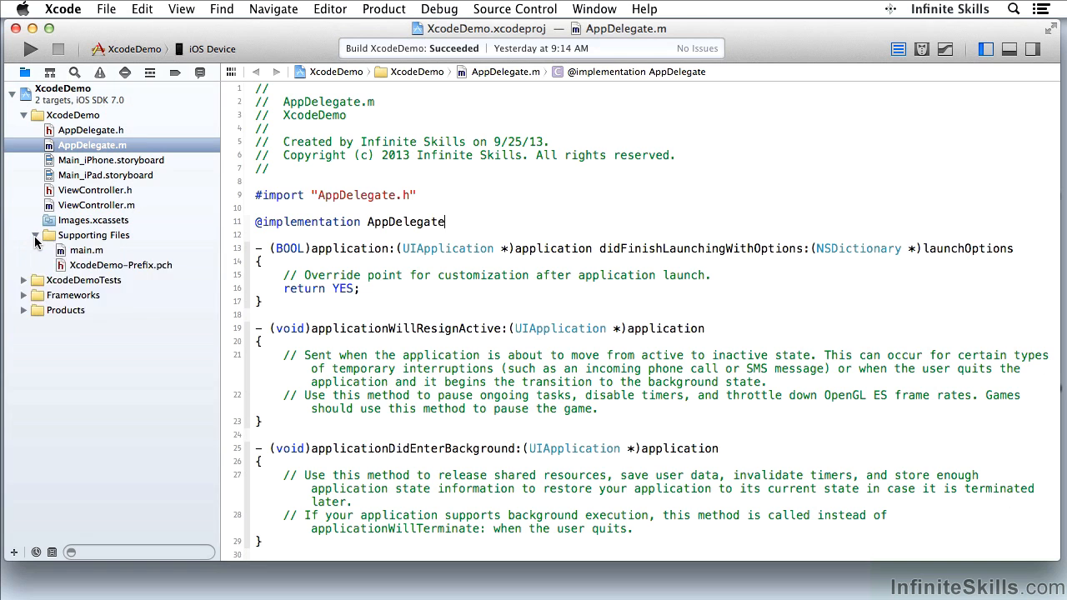
left_click(24, 235)
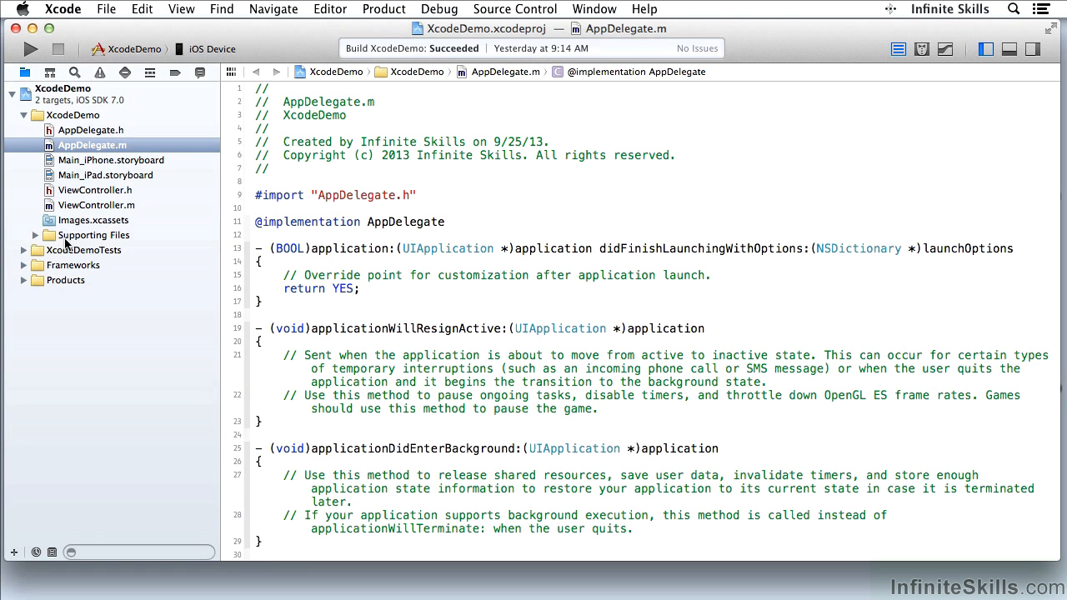
mouse_move(67, 244)
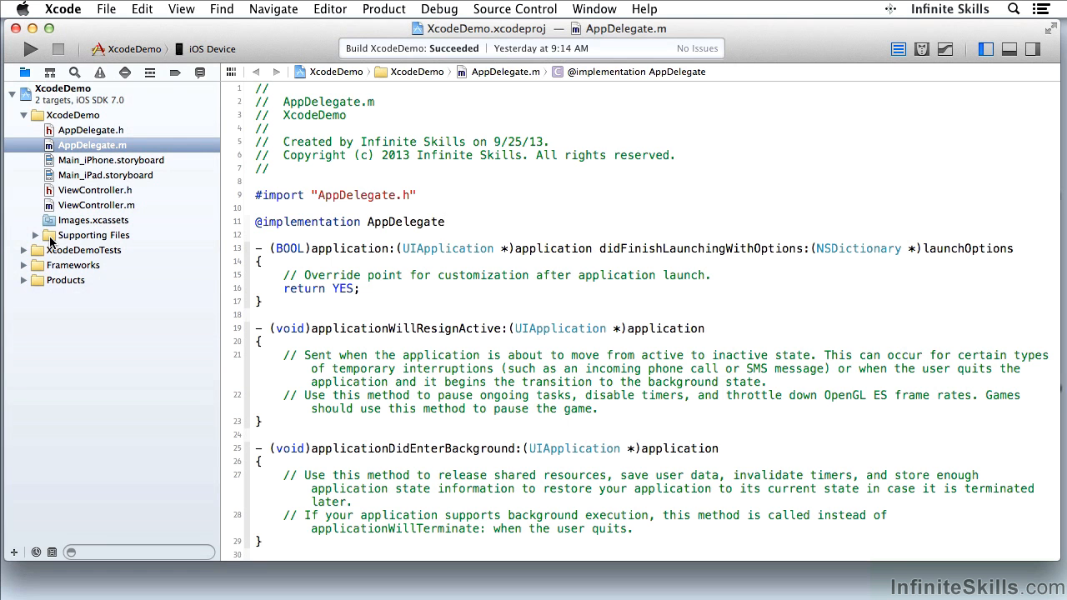
left_click(444, 222)
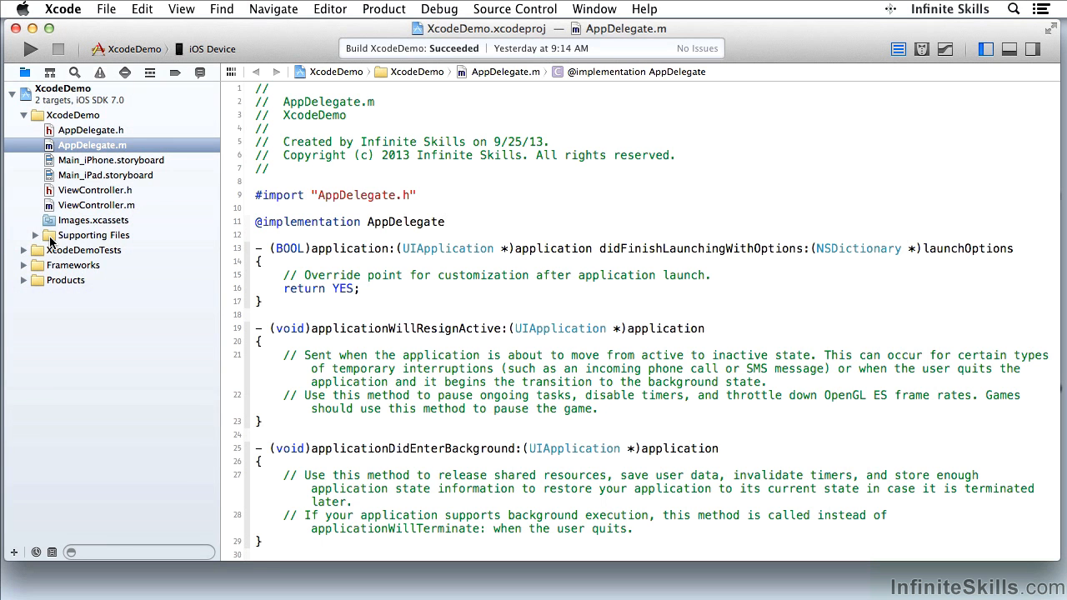
left_click(444, 222)
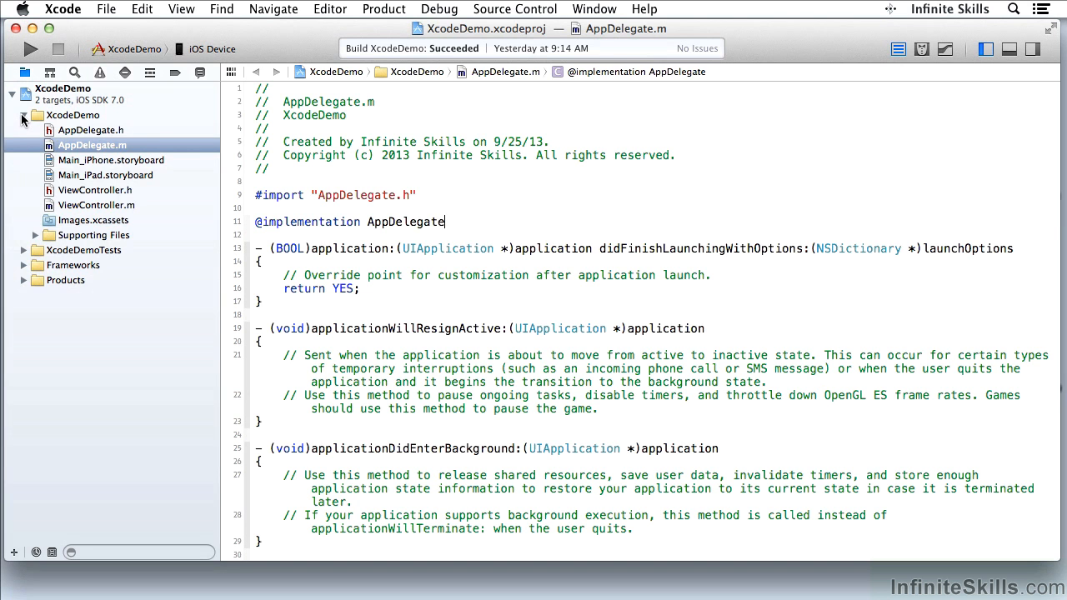
Collapse and re-expand the XcodeDemo group, then collapse the project root to one entry
left_click(11, 115)
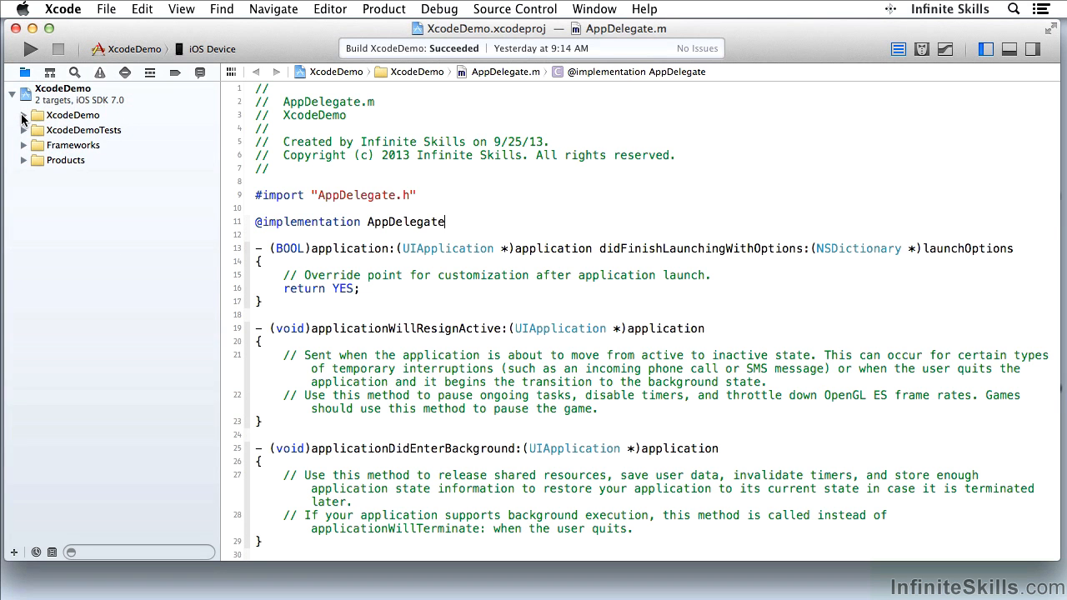
left_click(23, 115)
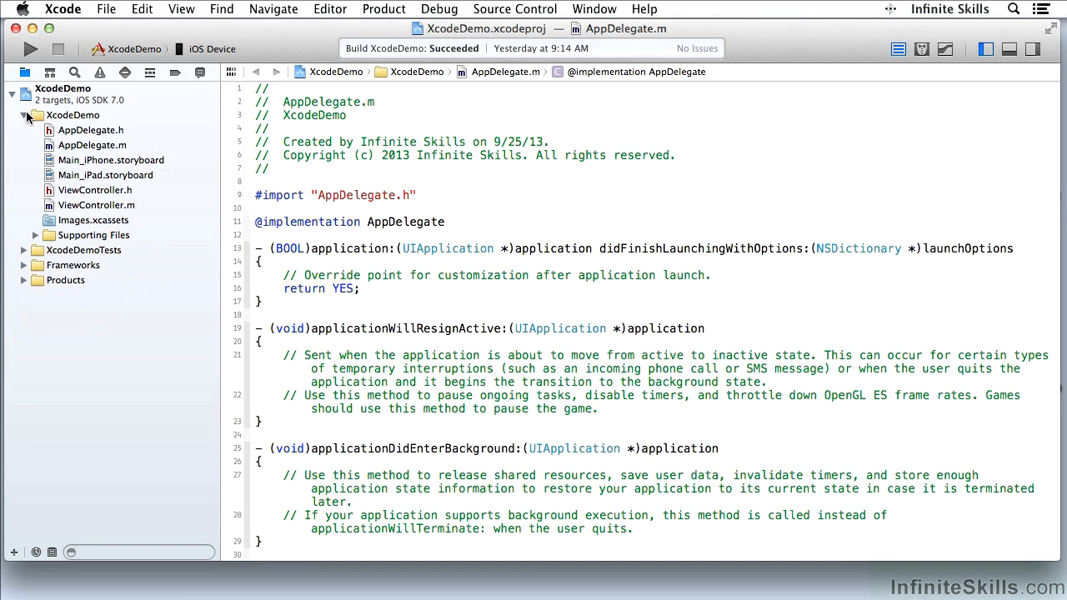
left_click(12, 115)
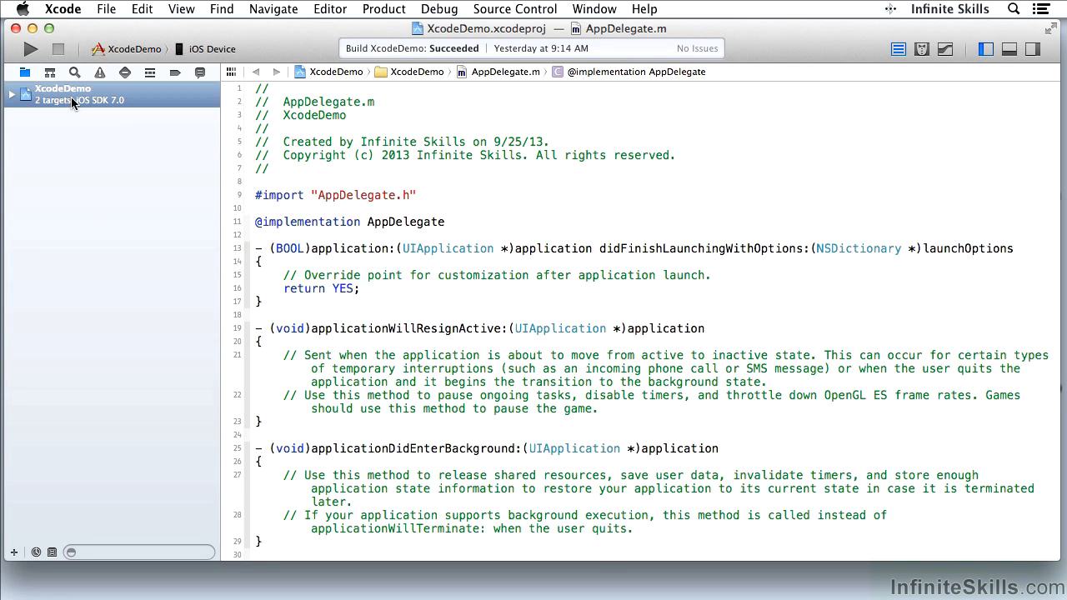
left_click(63, 88)
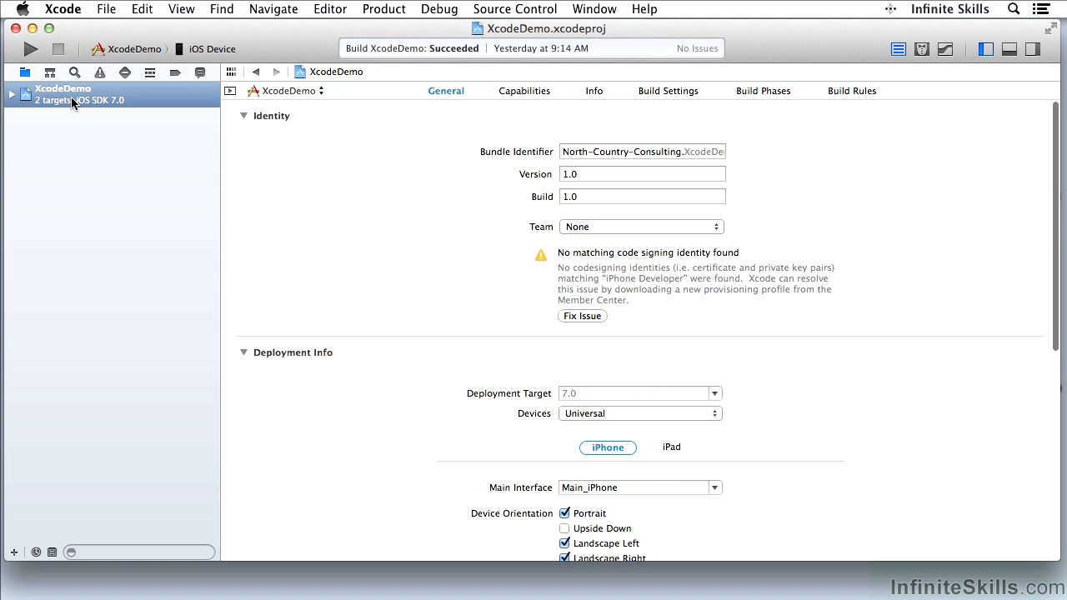
mouse_move(733, 170)
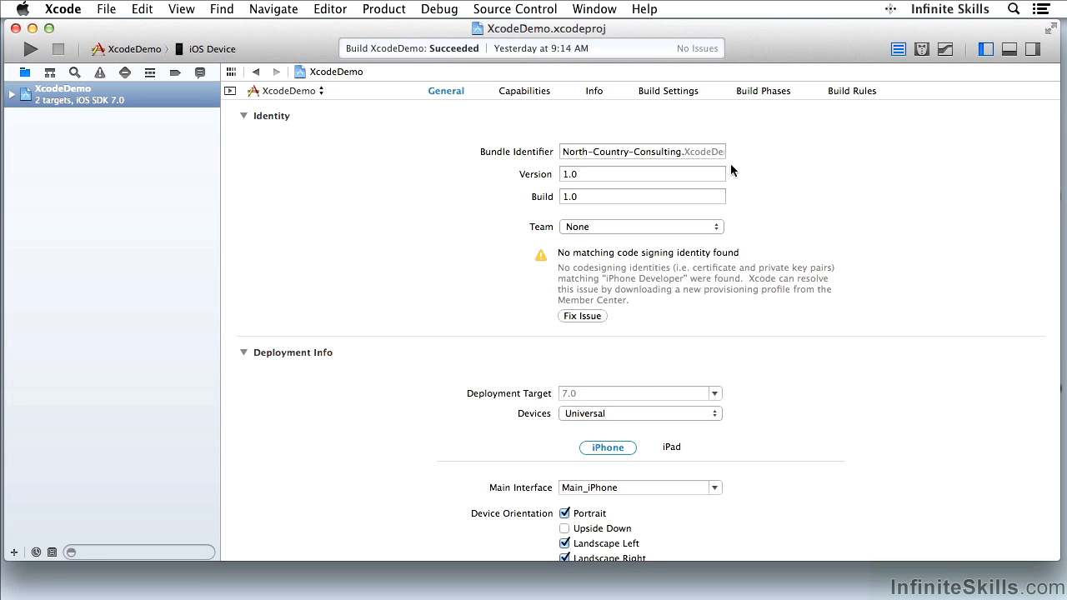
mouse_move(605, 201)
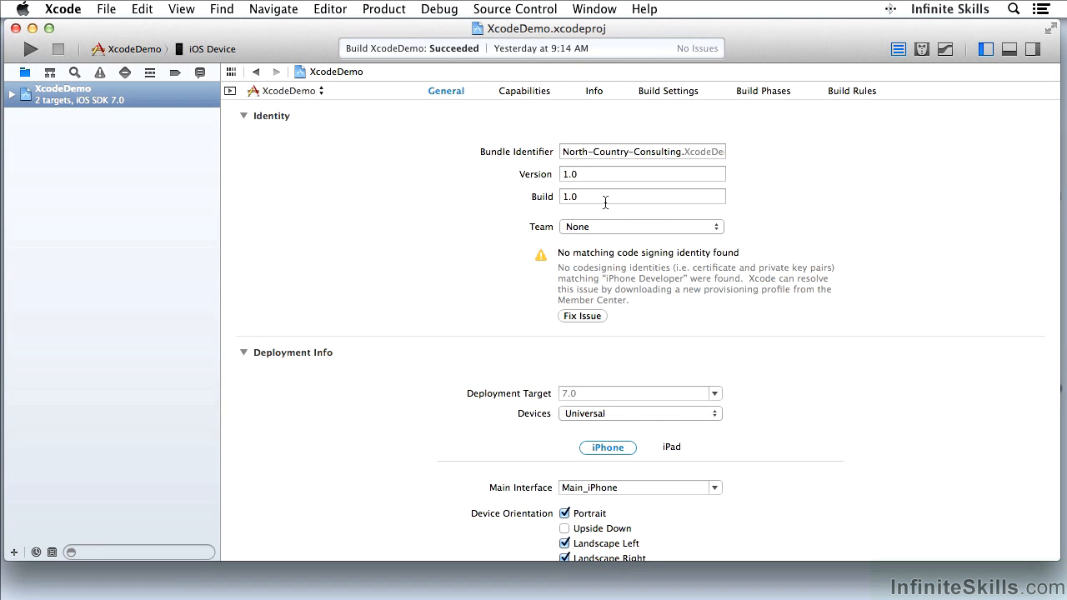
scroll("down", 3)
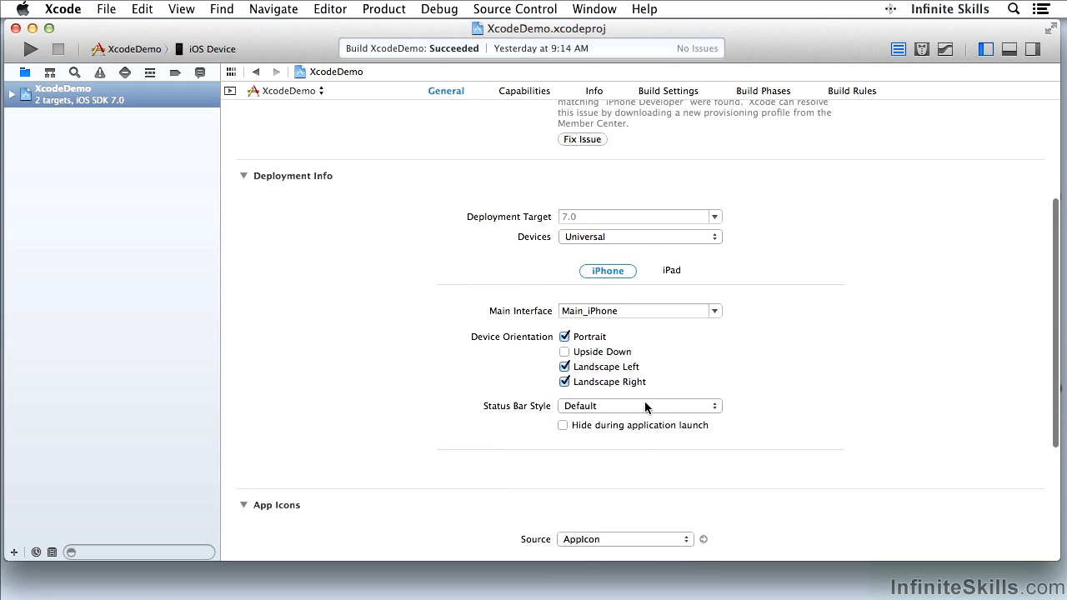
scroll("down", 3)
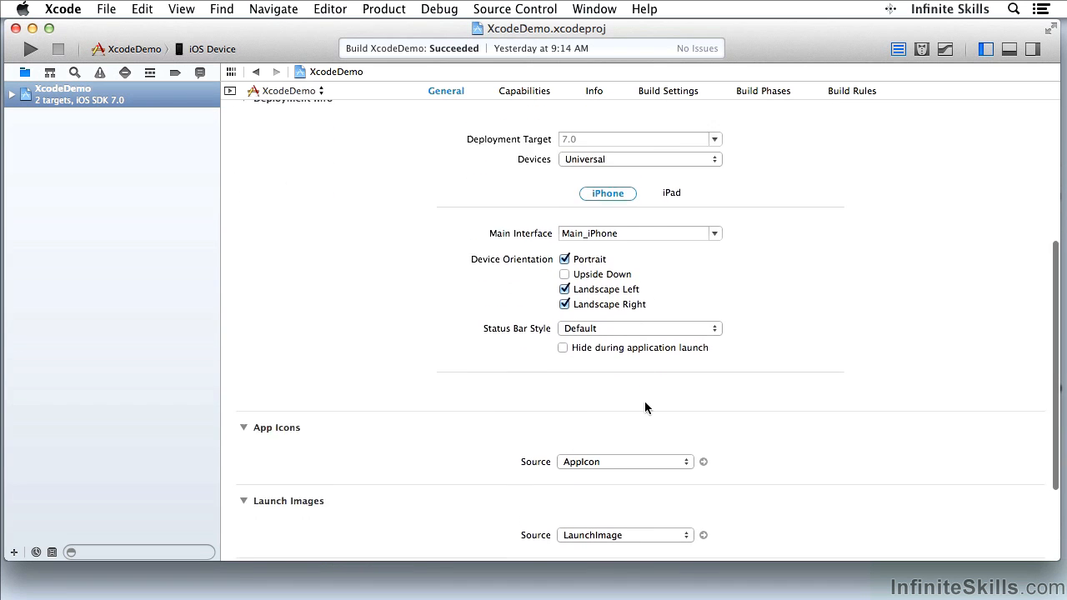
scroll("up", 3)
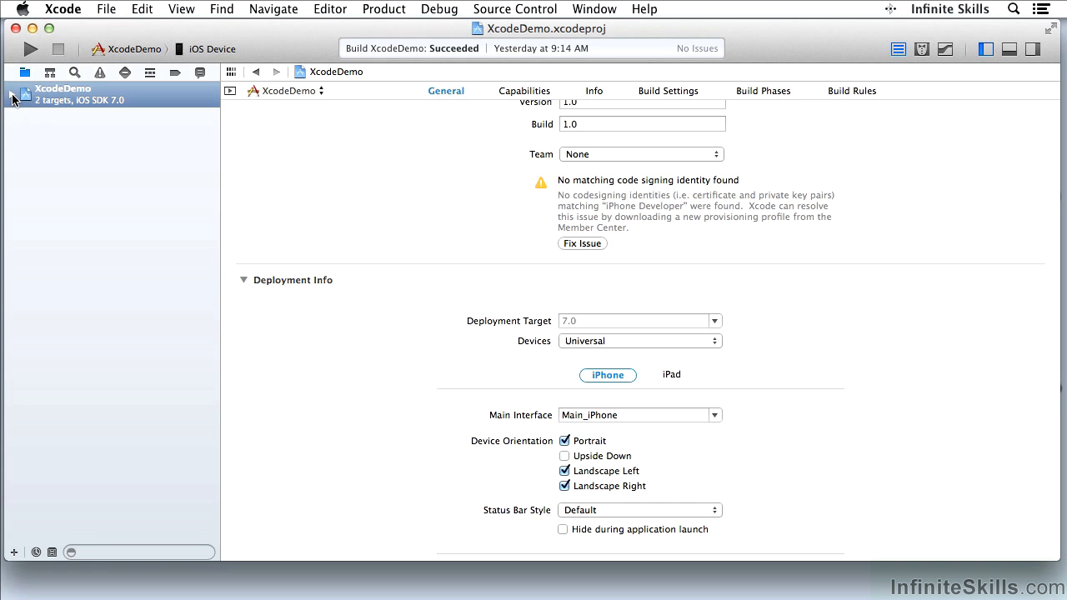
Expand the XcodeDemo project and its source group, then select Main_iPad.storyboard
left_click(12, 94)
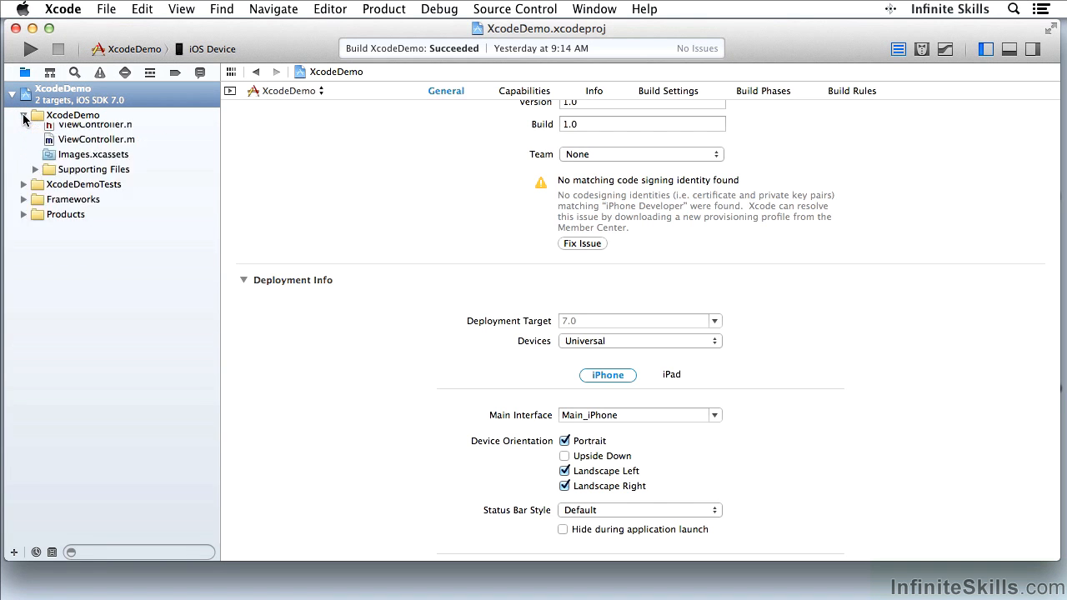
left_click(24, 114)
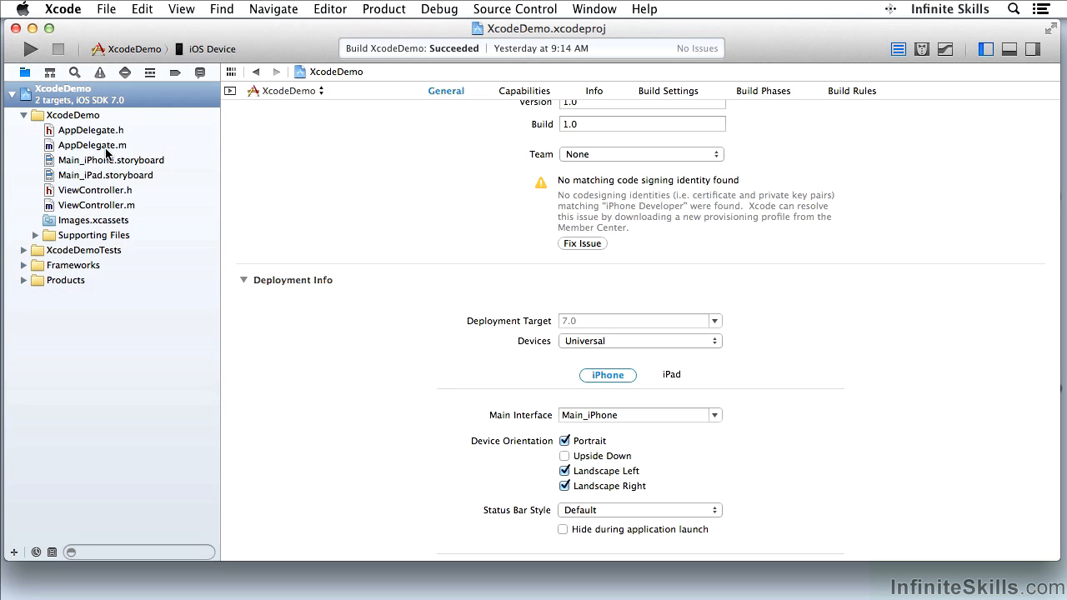
left_click(105, 175)
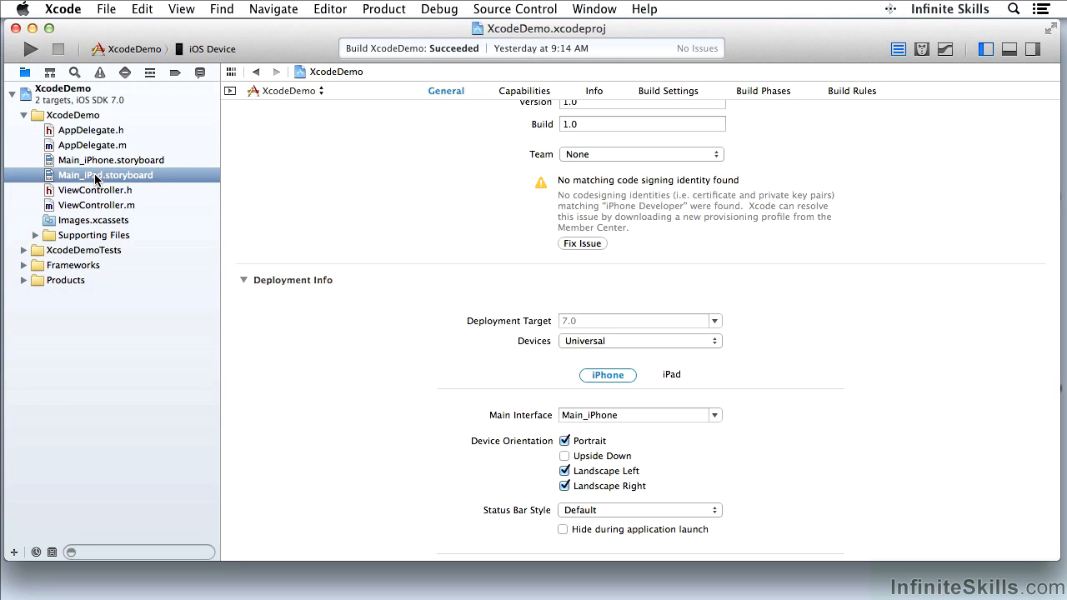
mouse_move(91, 159)
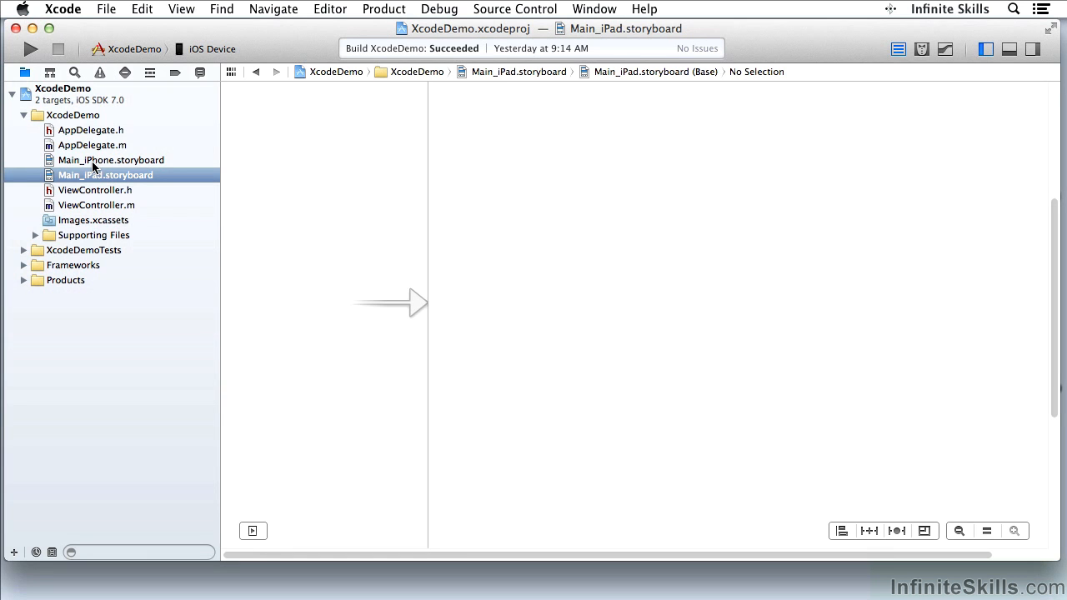
mouse_move(92, 144)
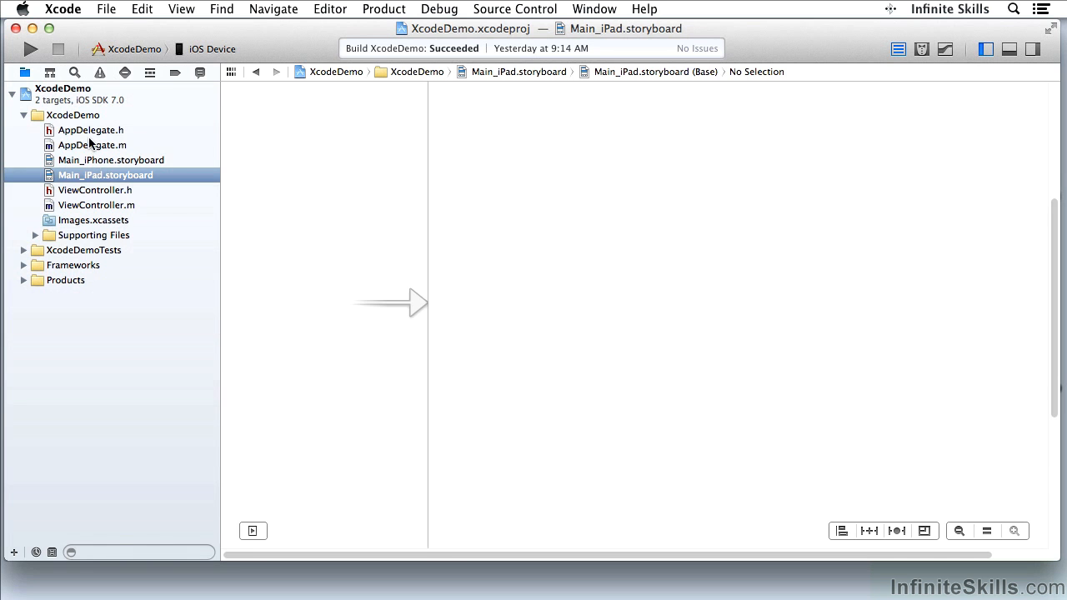
Open AppDelegate.m from the project navigator in place of the storyboard canvas
left_click(91, 144)
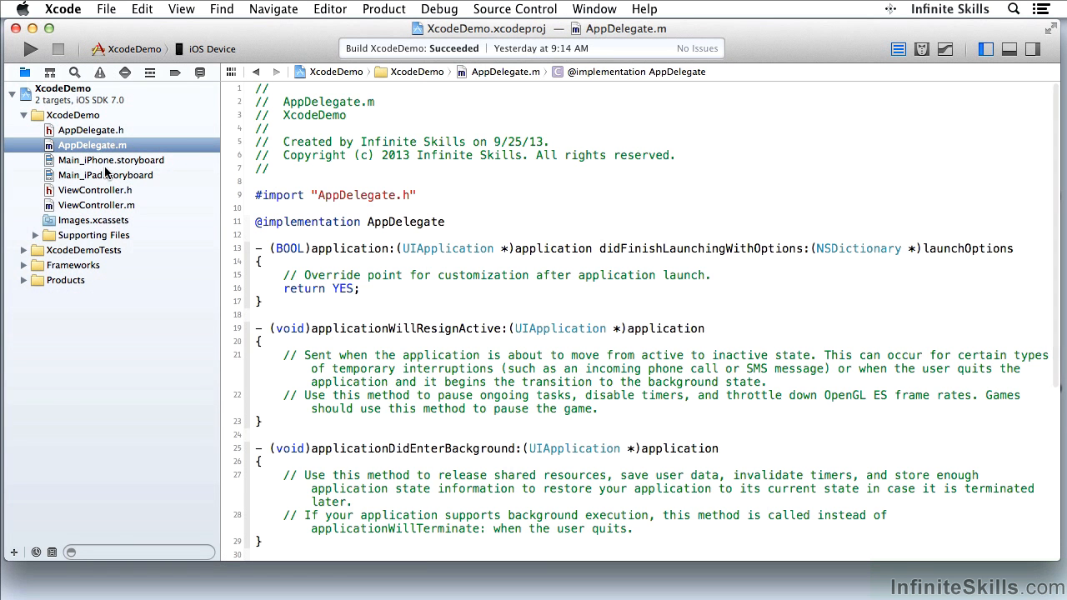
mouse_move(114, 178)
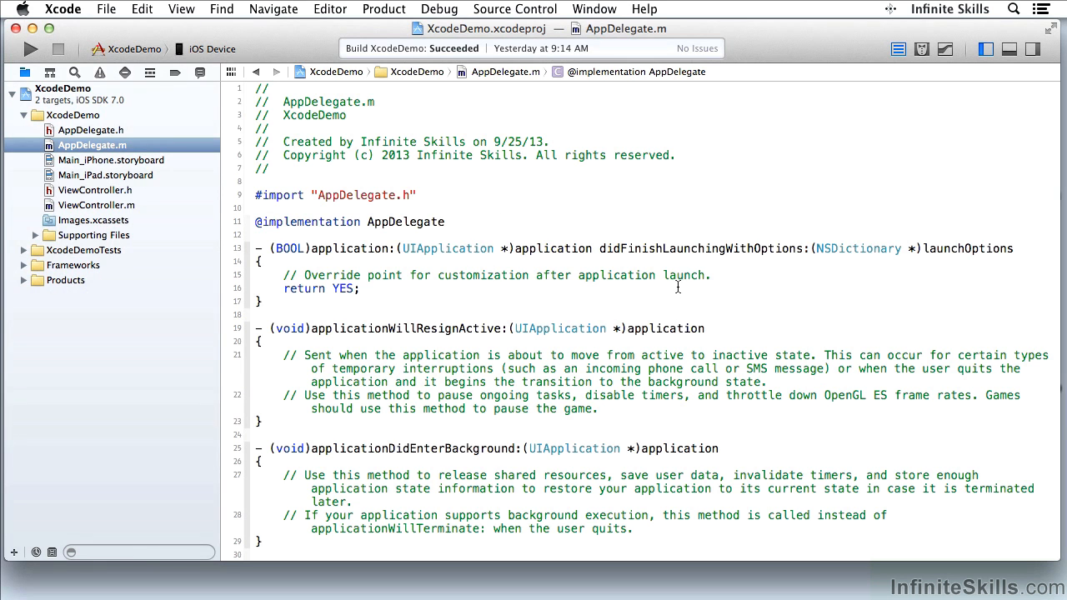
mouse_move(465, 403)
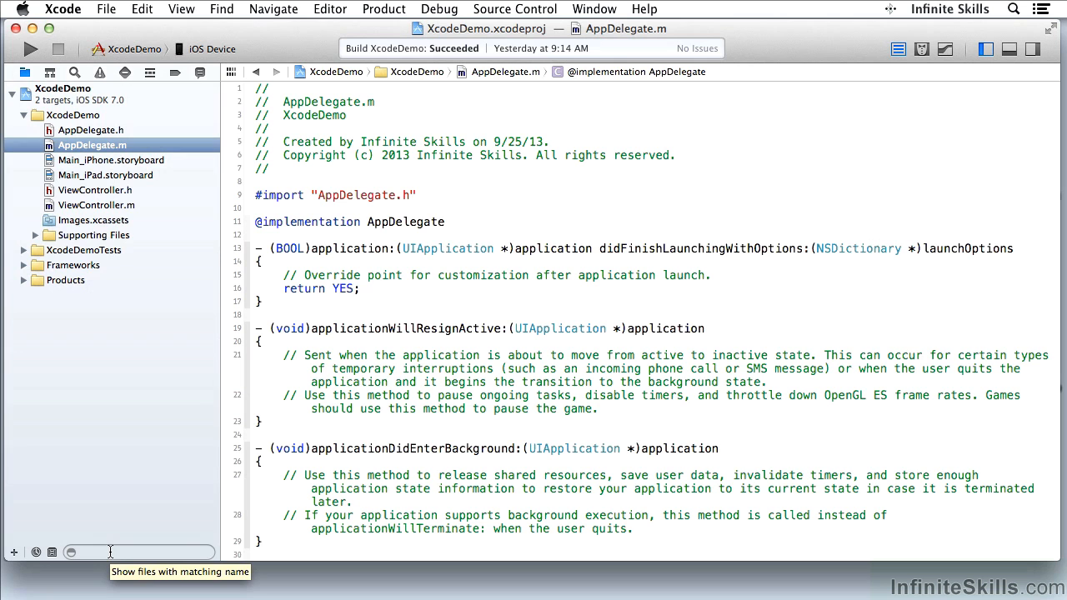
mouse_move(12, 101)
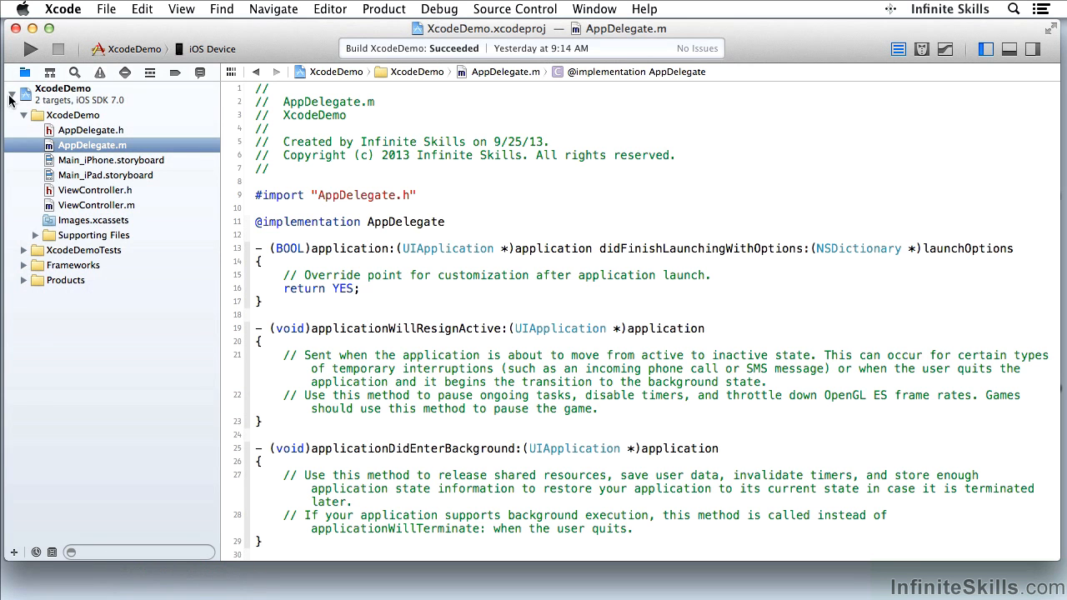
mouse_move(24, 72)
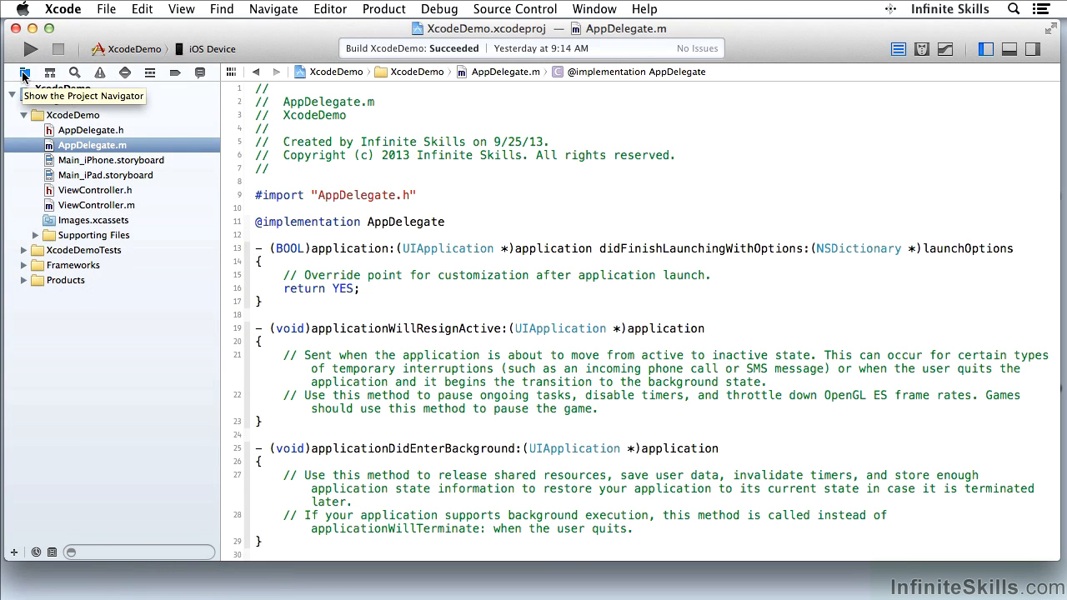
In the Symbol navigator, jump to AppDelegate, didFinishLaunchingWithOptions:, ViewController and viewDidLoad
left_click(50, 72)
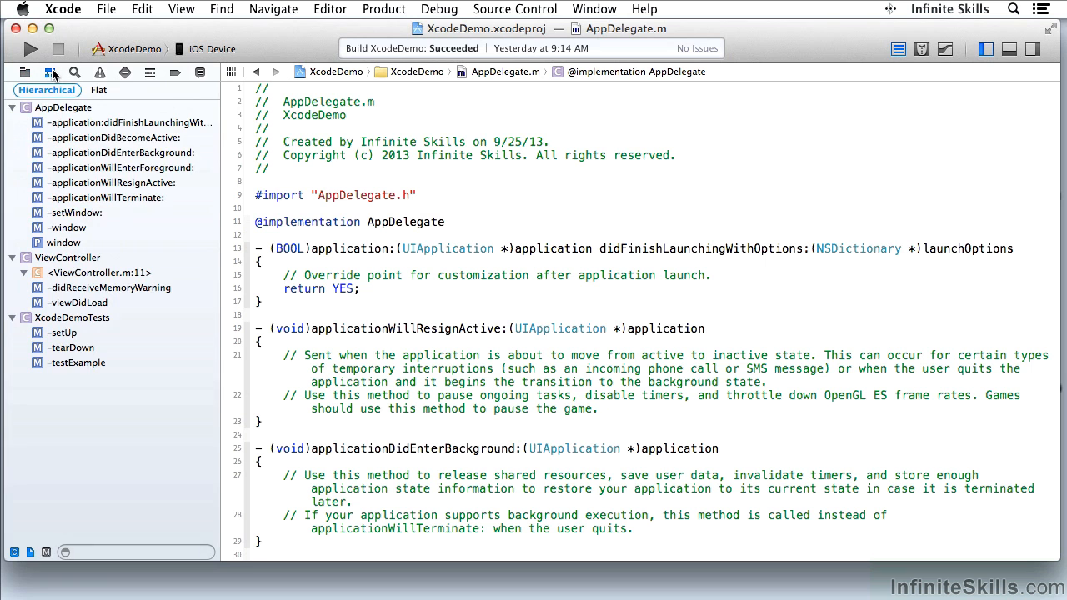
mouse_move(54, 98)
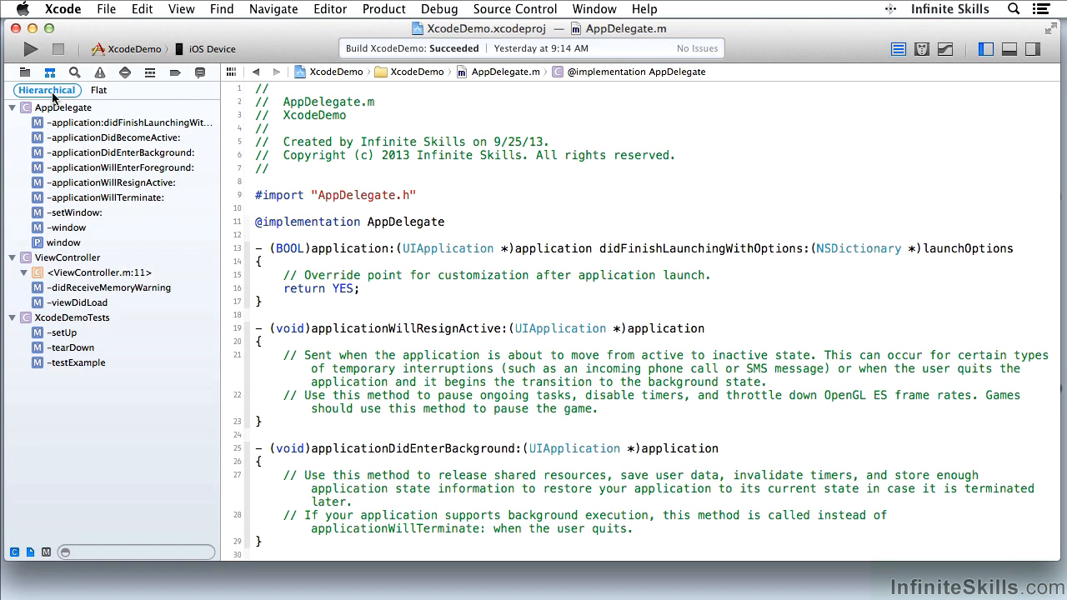
mouse_move(67, 157)
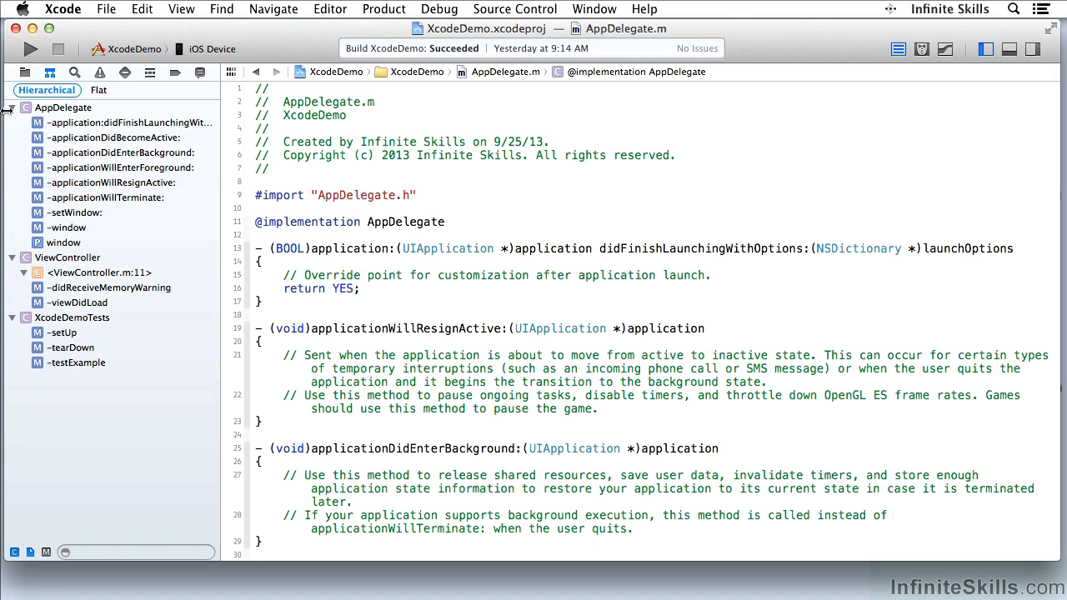
left_click(64, 107)
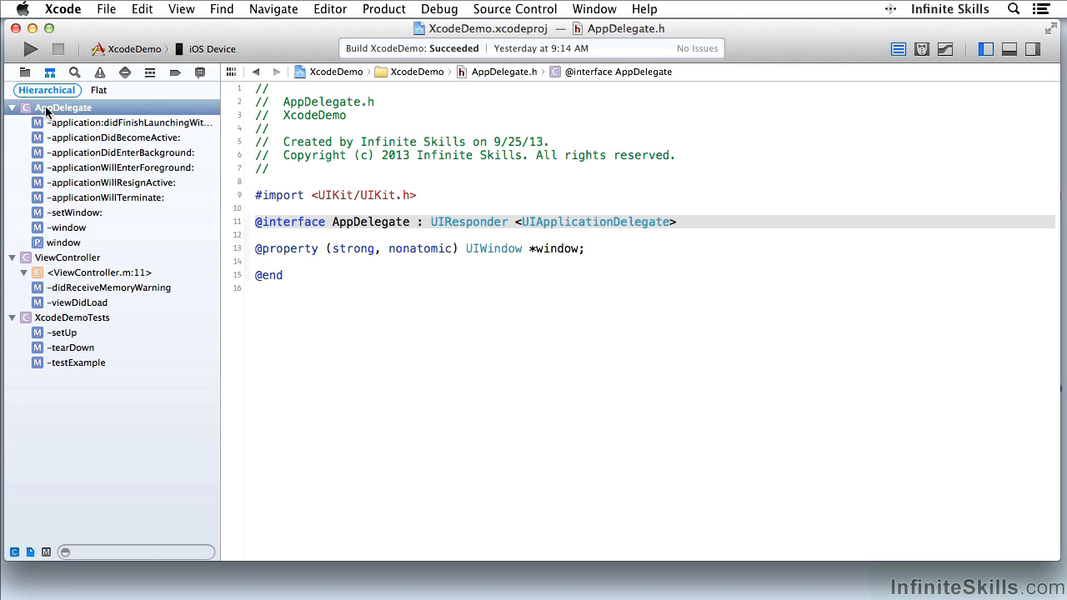
left_click(125, 122)
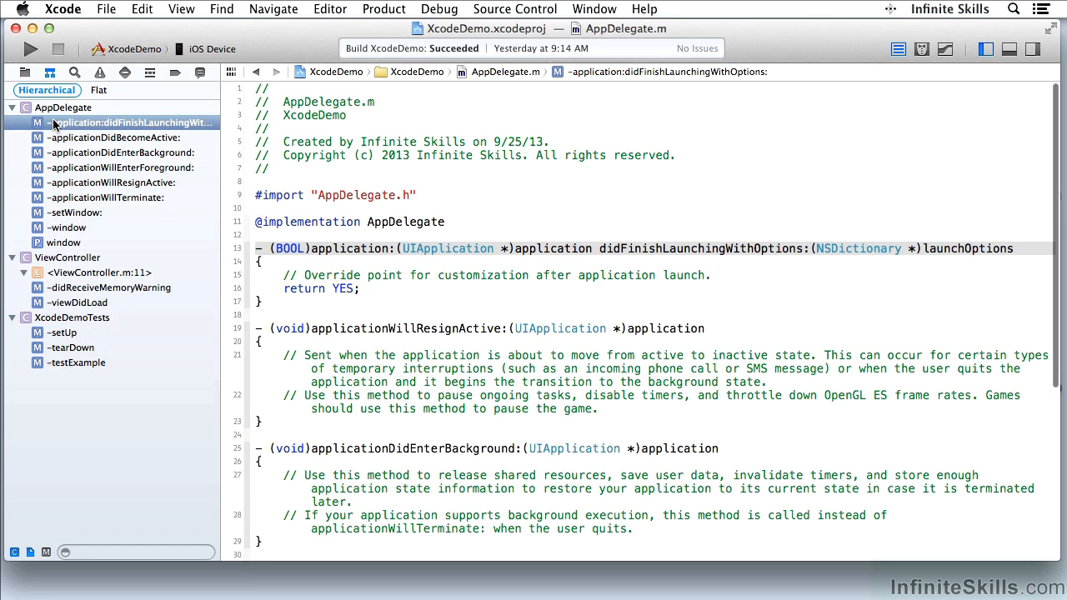
mouse_move(59, 258)
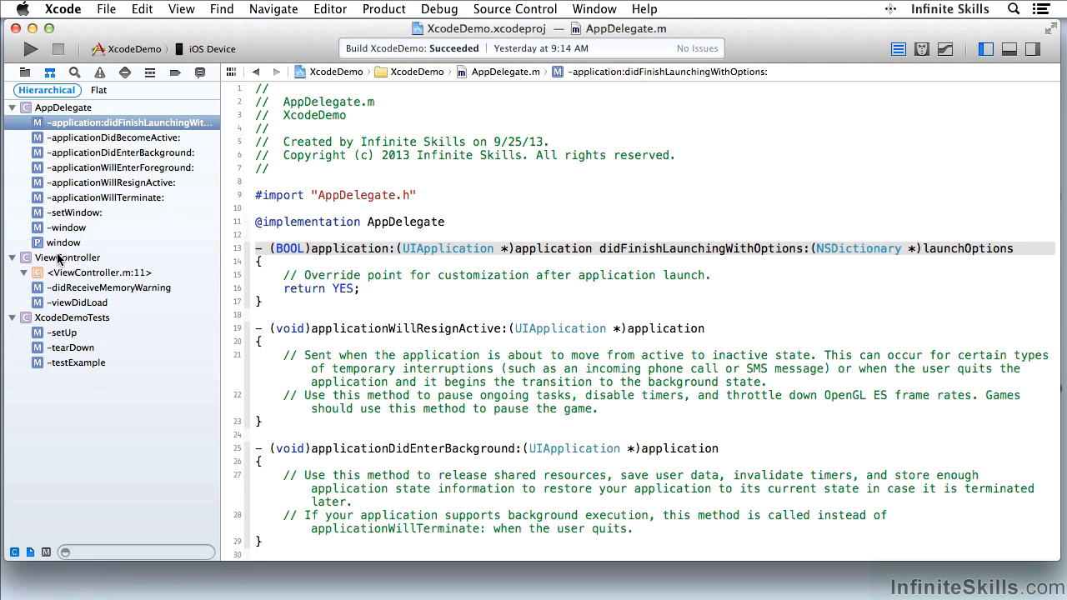
left_click(67, 257)
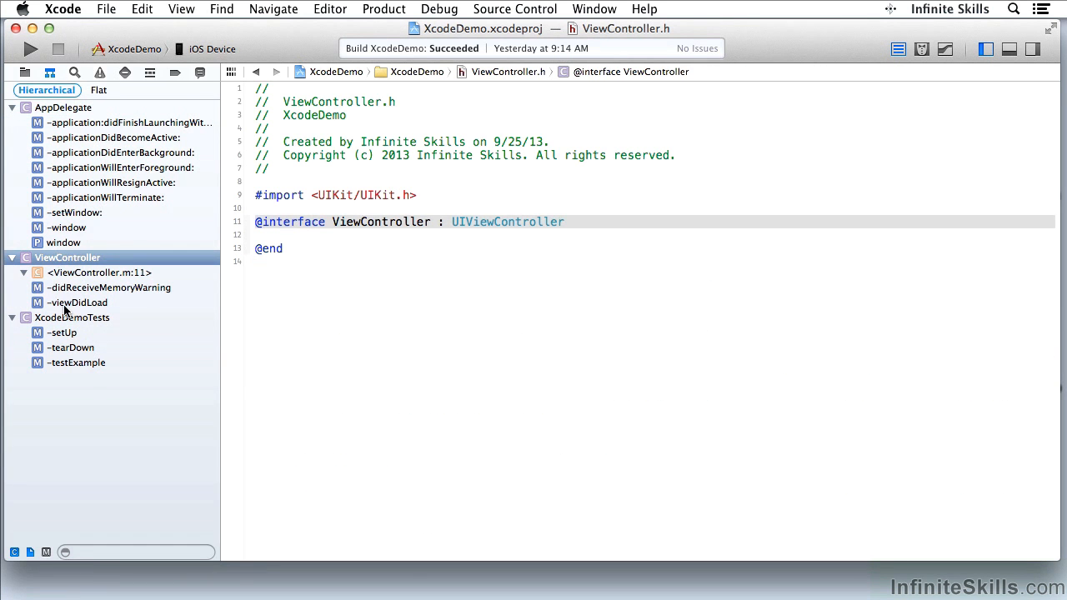
left_click(77, 302)
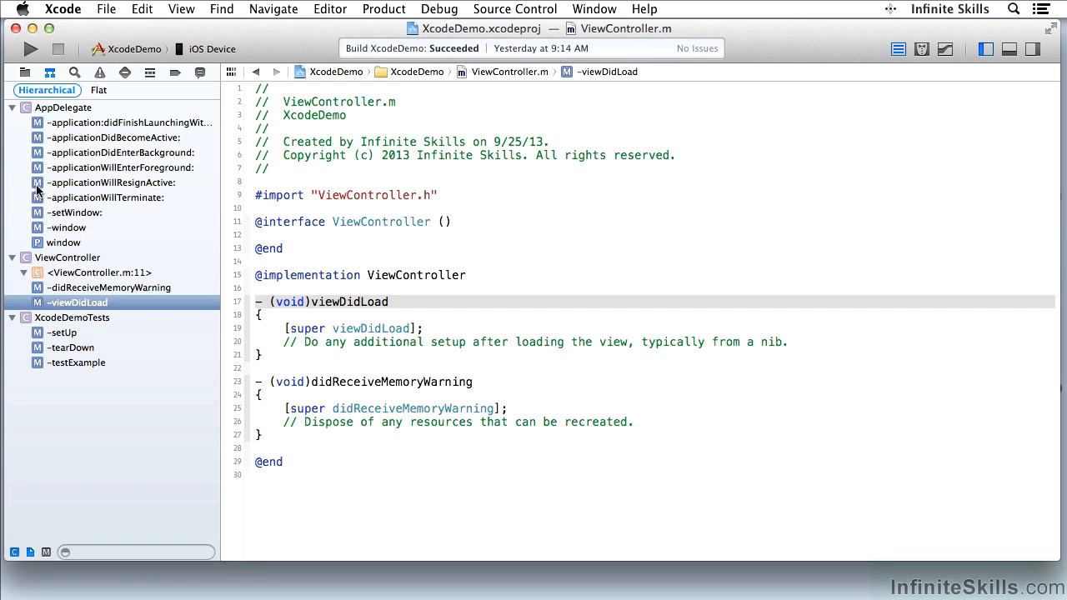
mouse_move(380, 244)
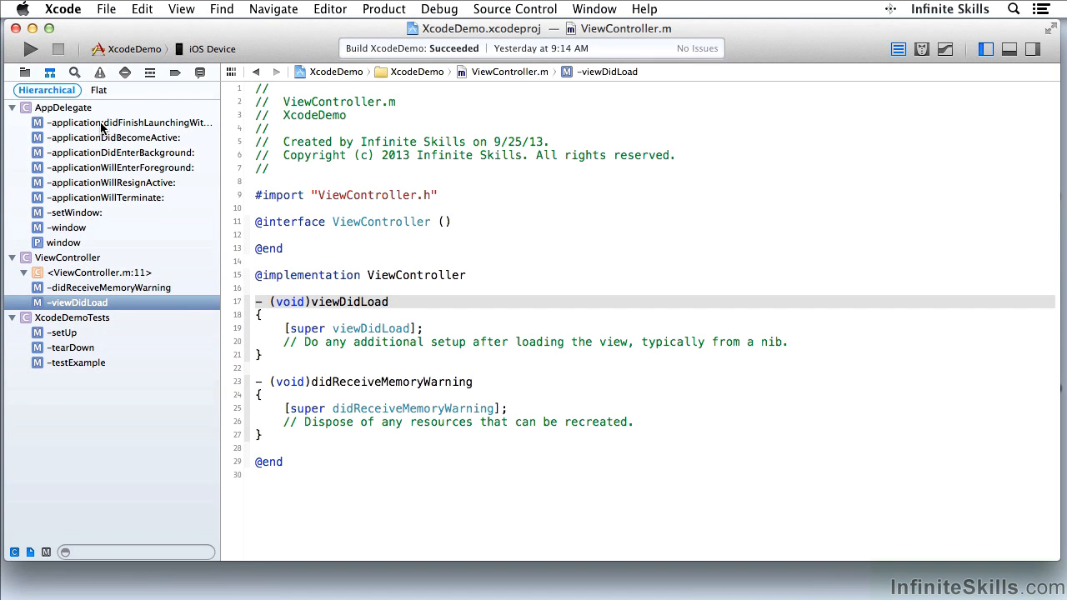
Revisit didFinishLaunchingWithOptions: and ViewController, ending on applicationWillEnterForeground: in AppDelegate.m
left_click(129, 123)
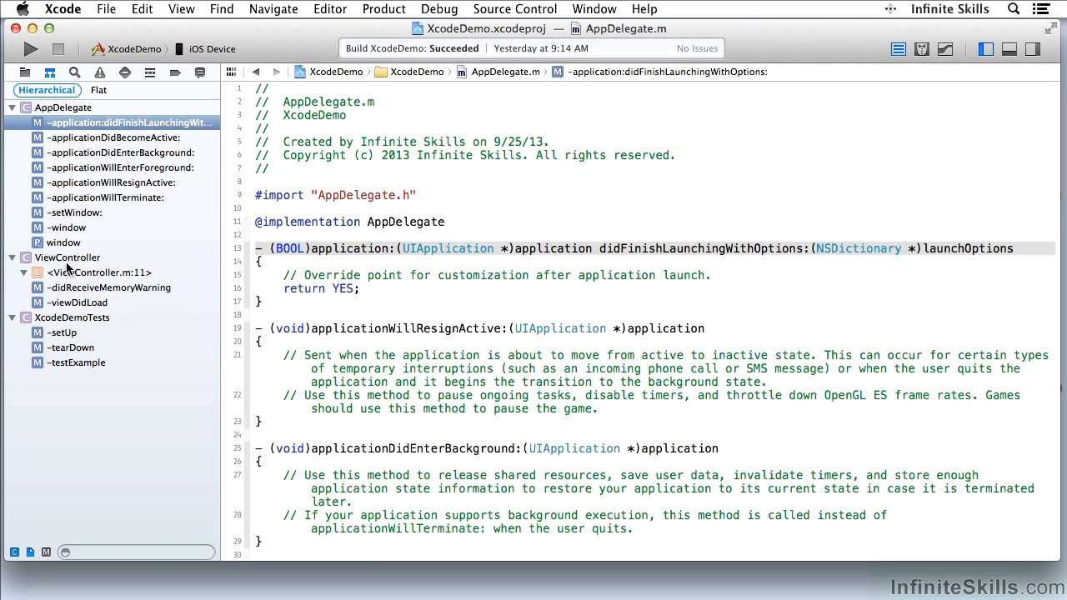
left_click(67, 257)
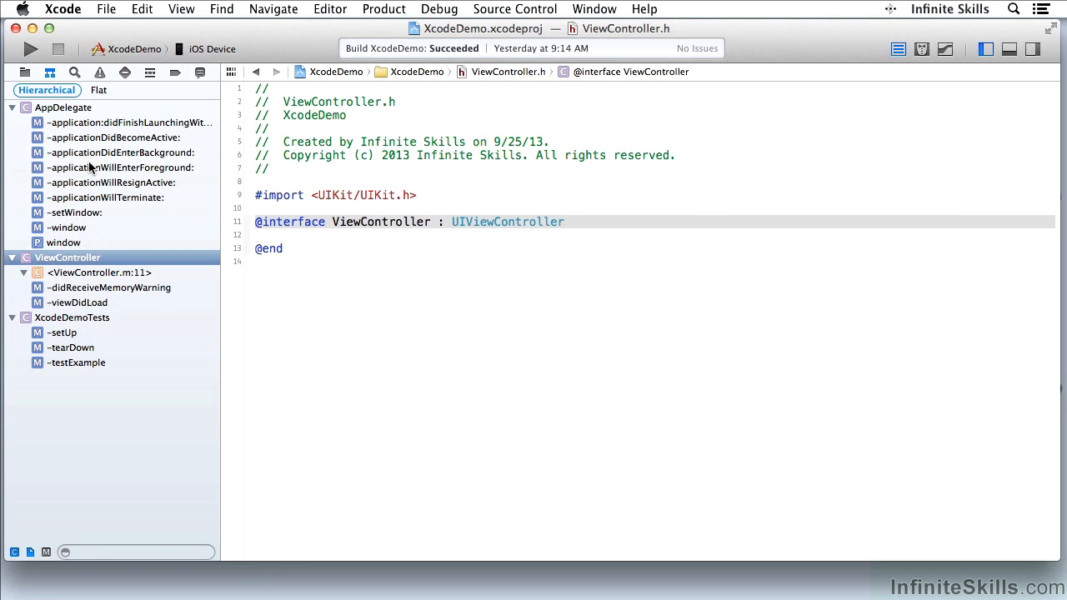
left_click(122, 167)
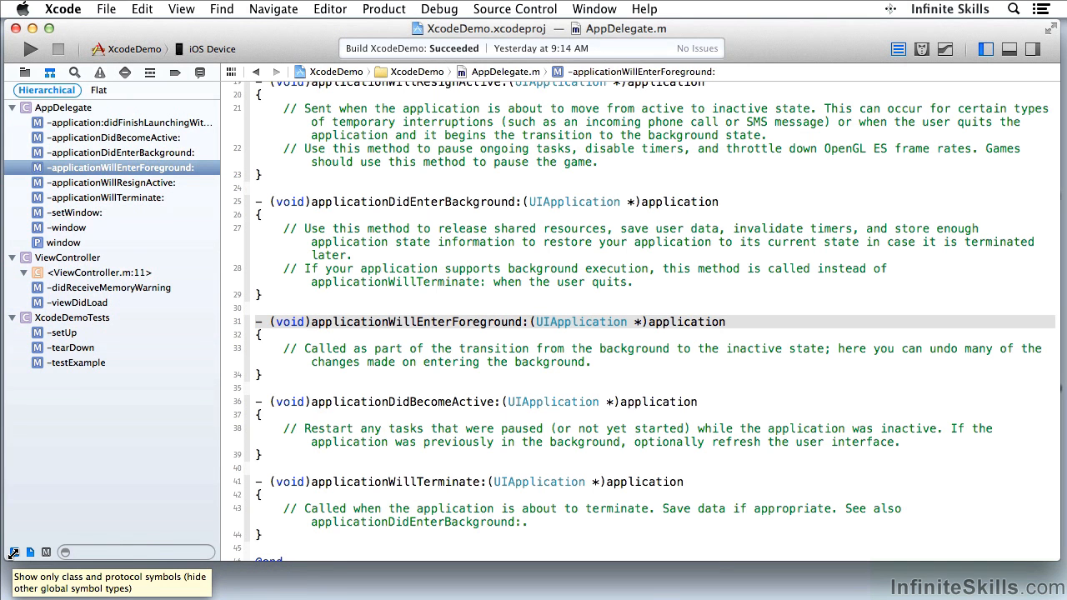
mouse_move(100, 385)
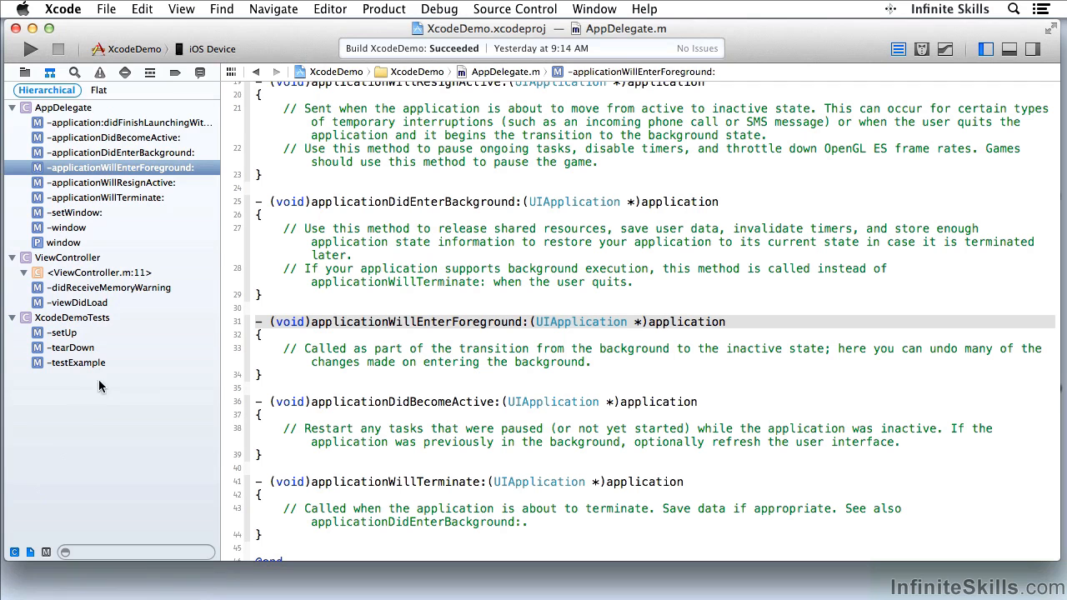
mouse_move(112, 407)
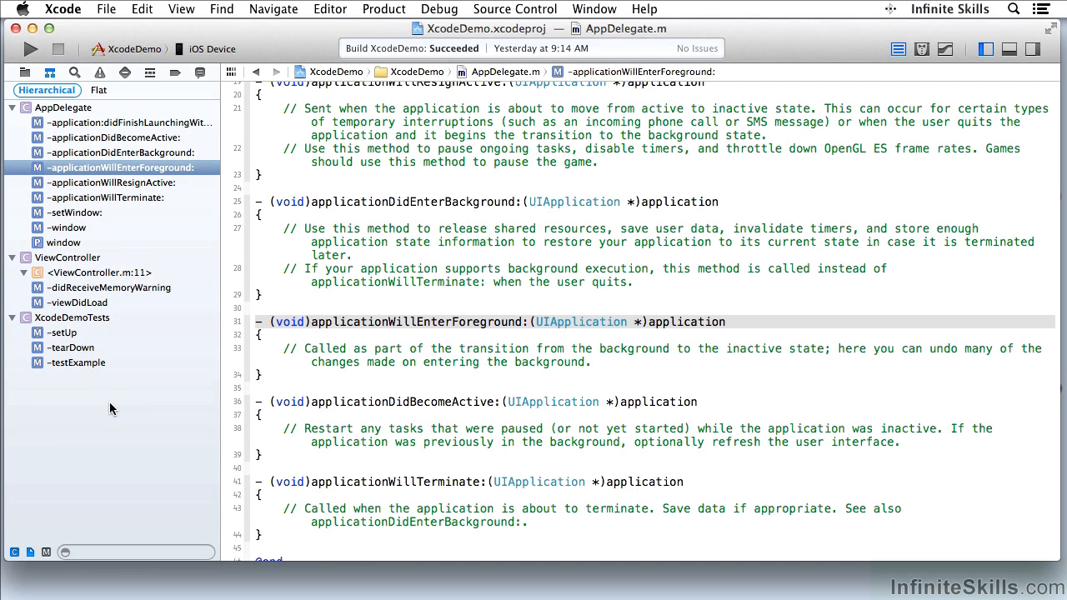
mouse_move(25, 75)
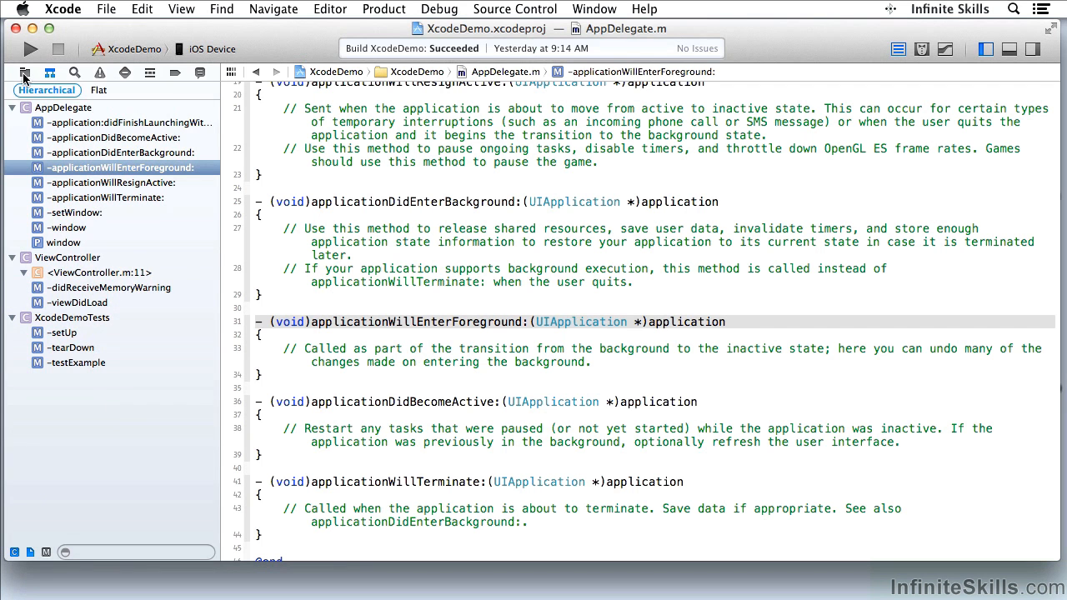
Switch to the Find navigator and leave its mode popup set to Find
left_click(24, 72)
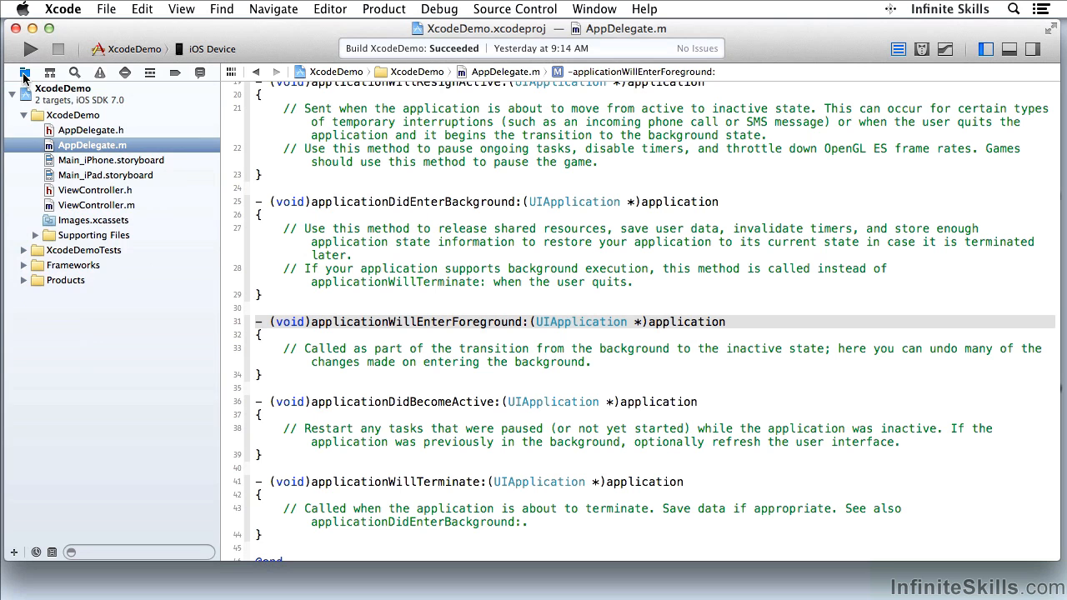
mouse_move(51, 74)
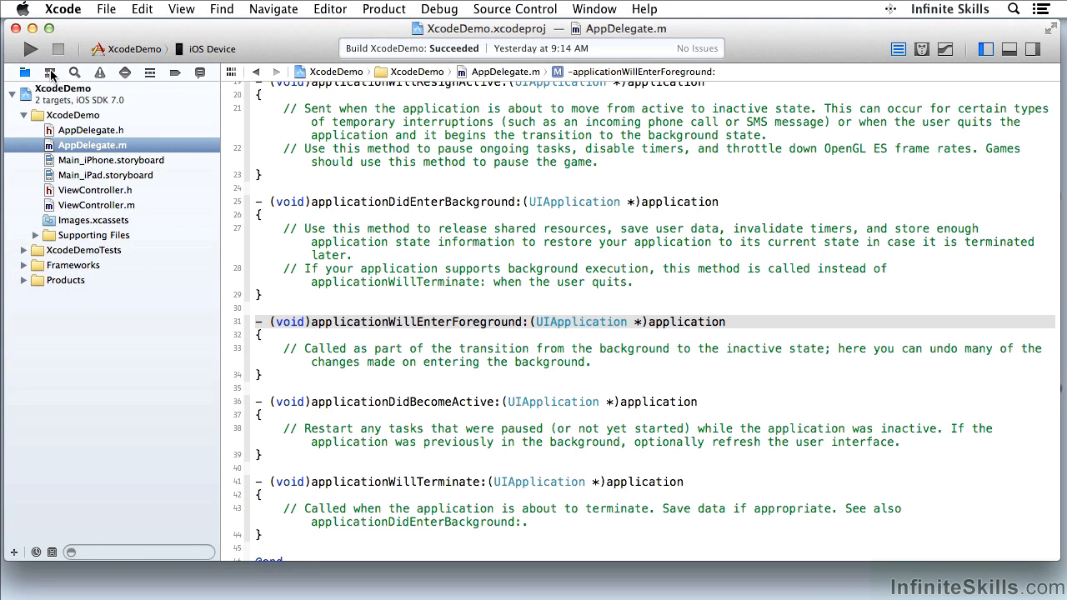
mouse_move(74, 72)
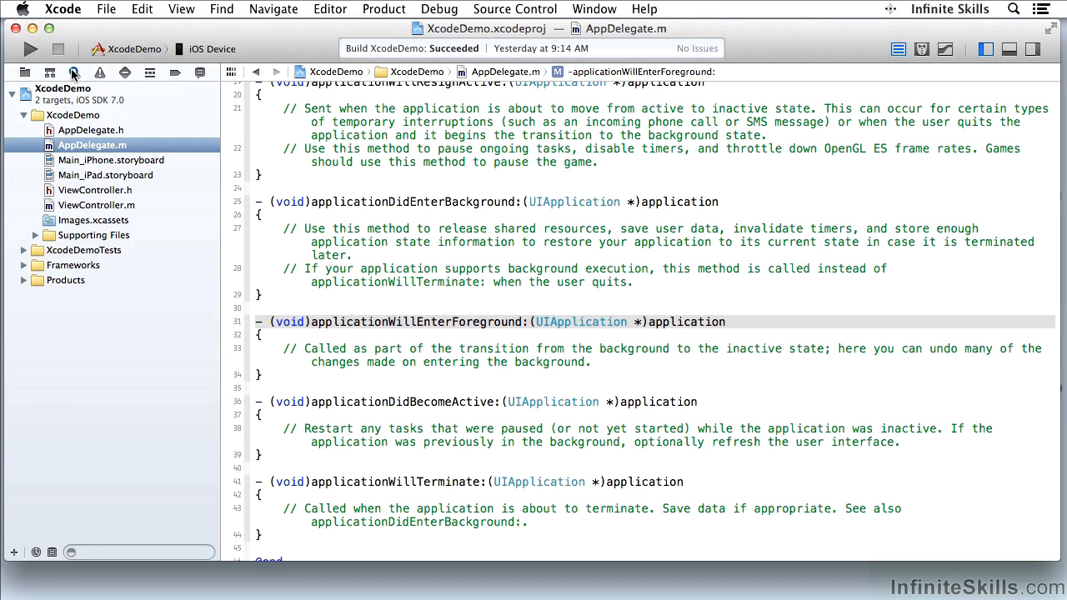
left_click(74, 73)
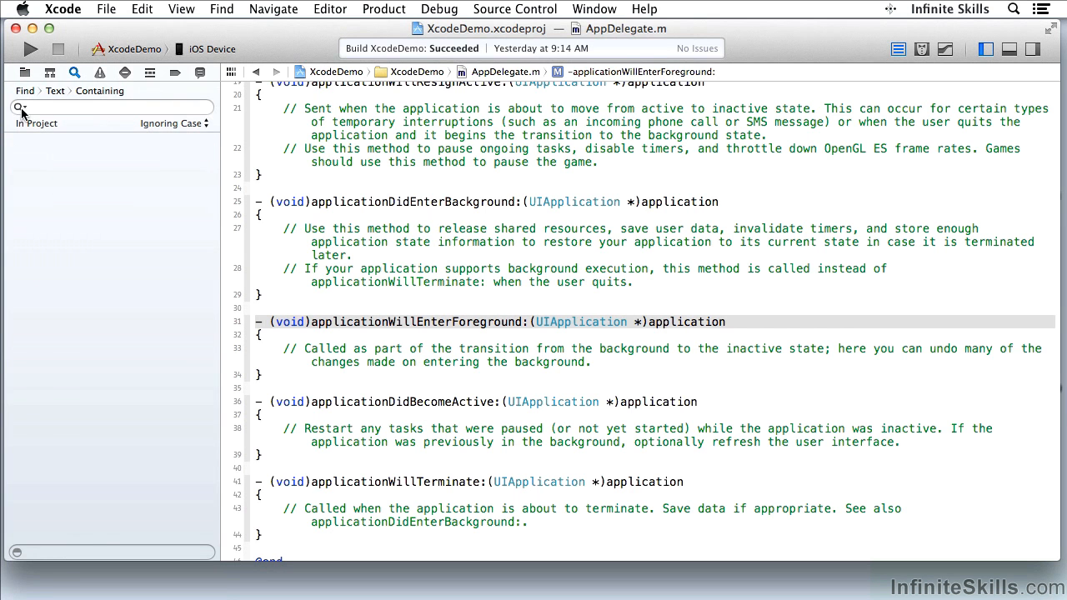
left_click(31, 91)
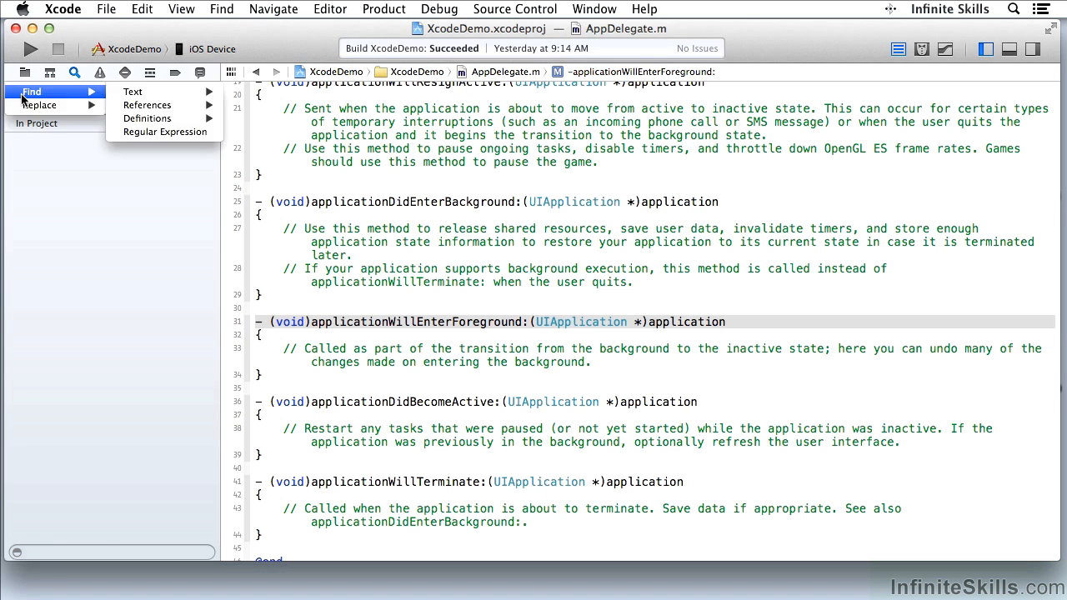
left_click(133, 92)
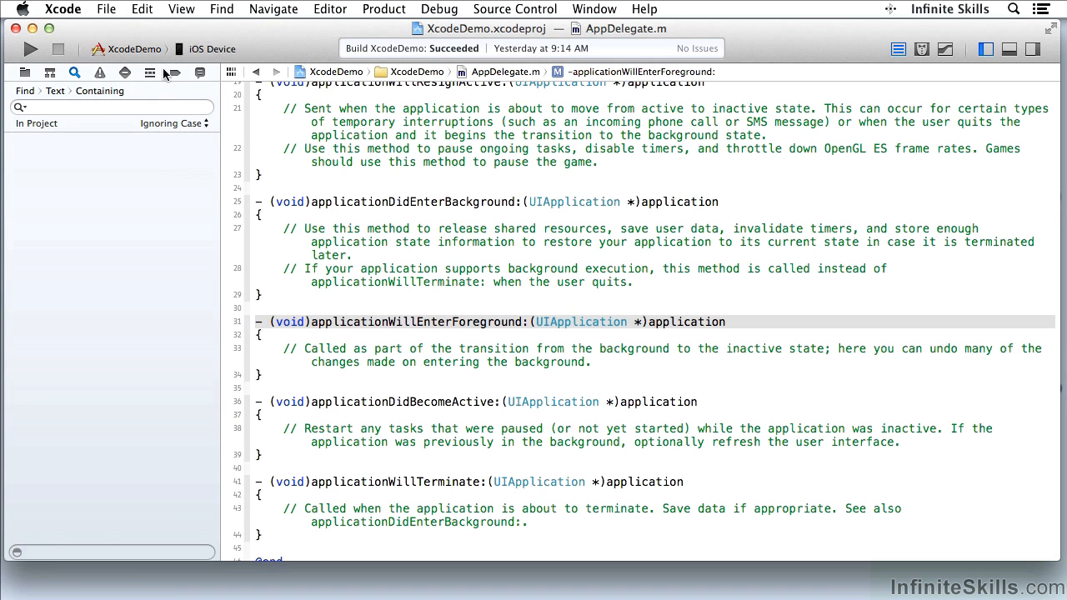
Open Find > Find… for AppDelegate.m and switch the find bar to Replace
left_click(221, 9)
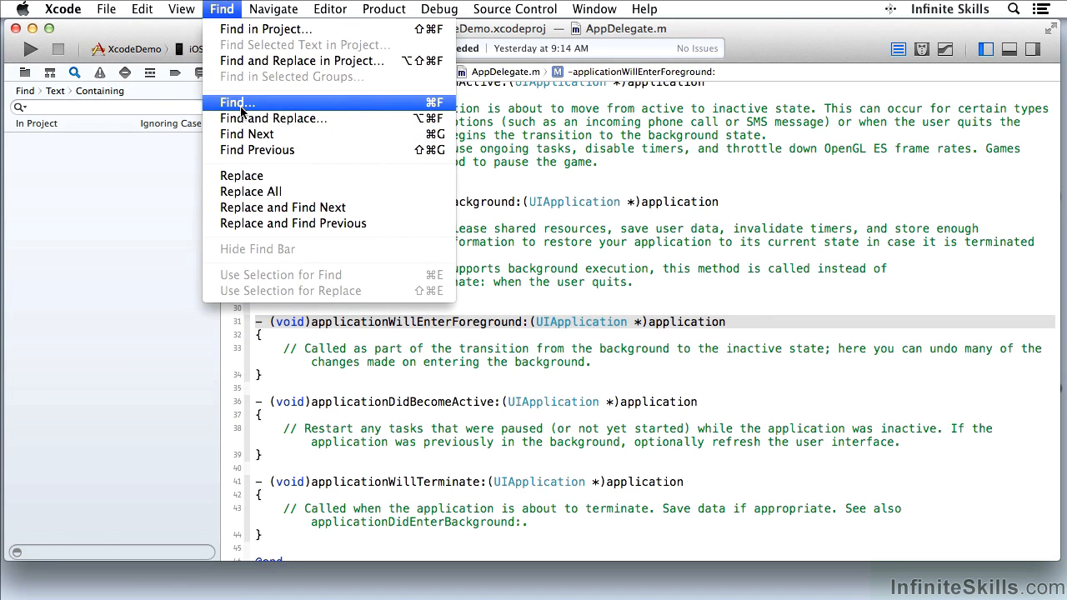
left_click(238, 102)
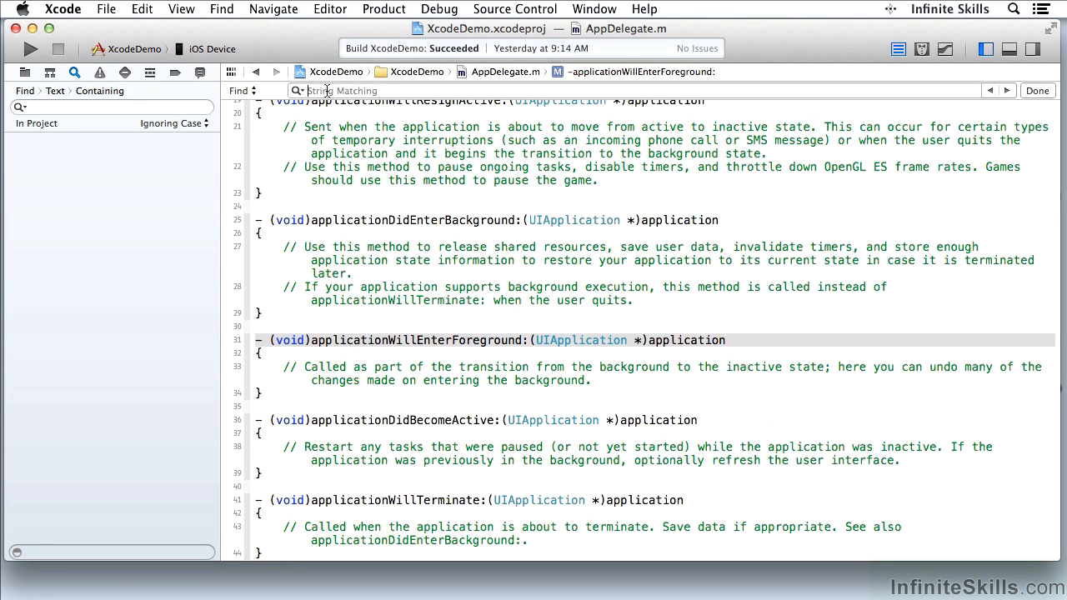
left_click(246, 90)
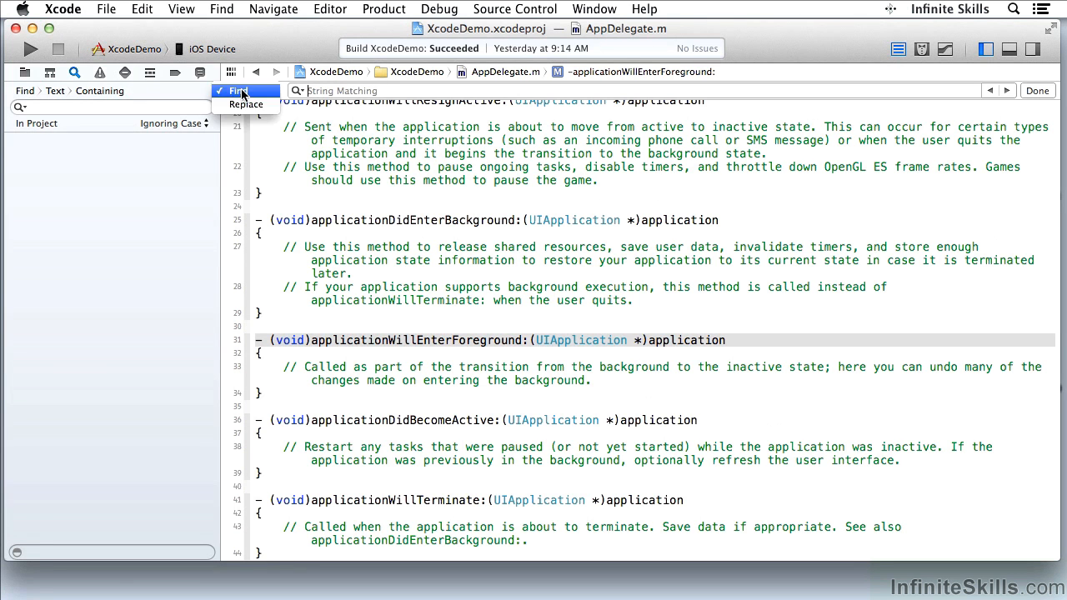
left_click(246, 105)
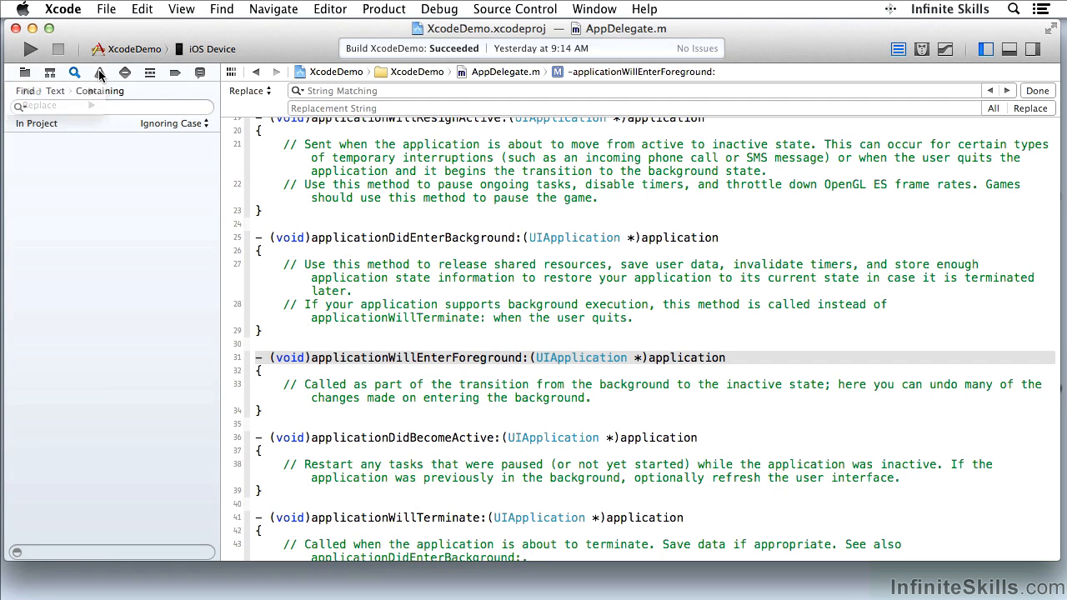
mouse_move(100, 72)
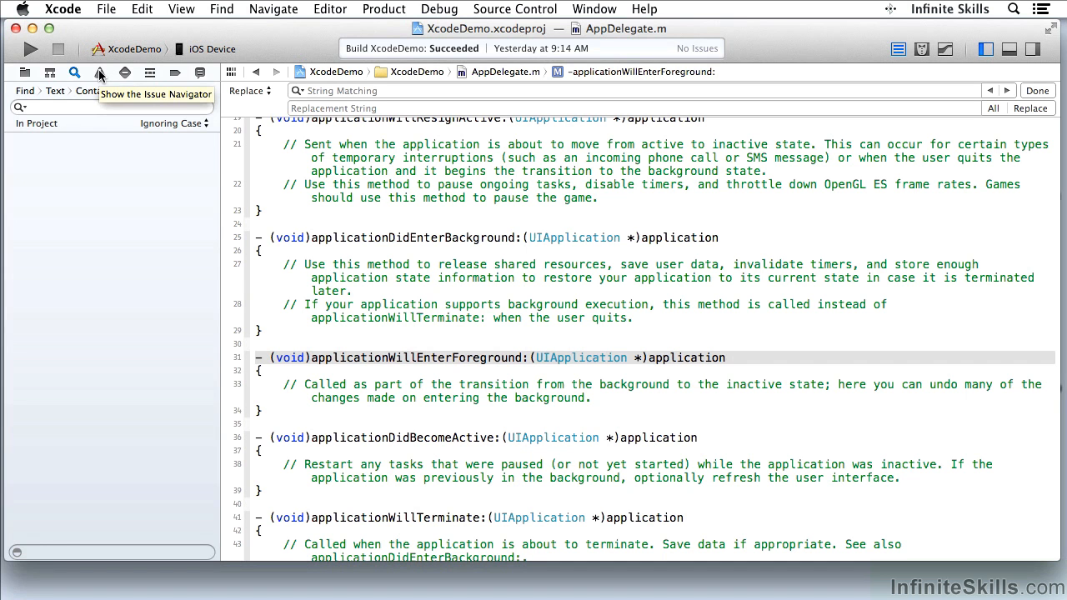
Cycle through the Project and Symbol navigators to the Issue navigator showing No Issues
left_click(25, 72)
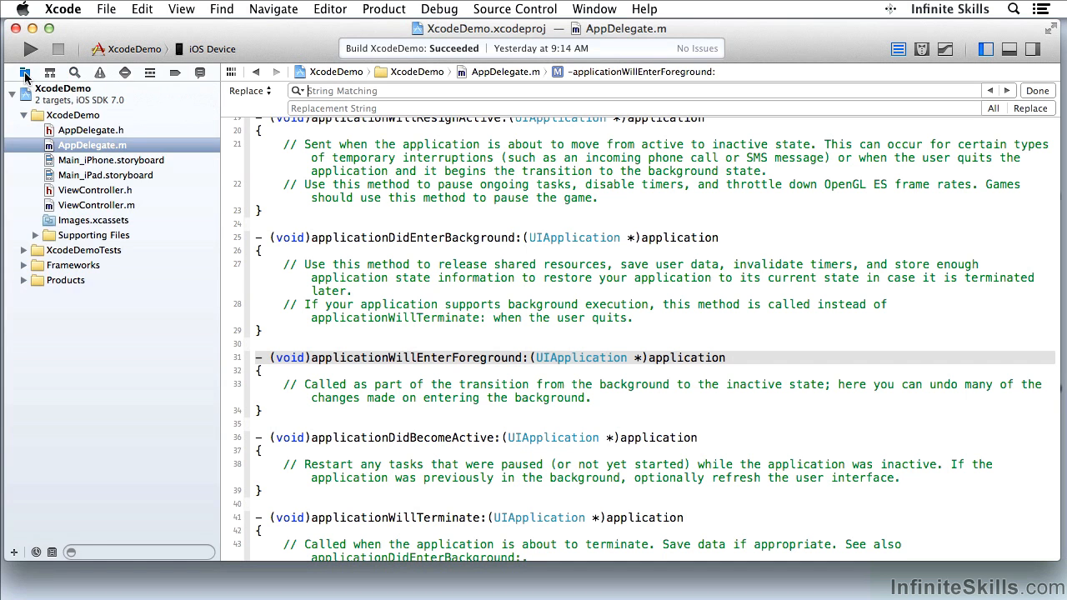
left_click(50, 72)
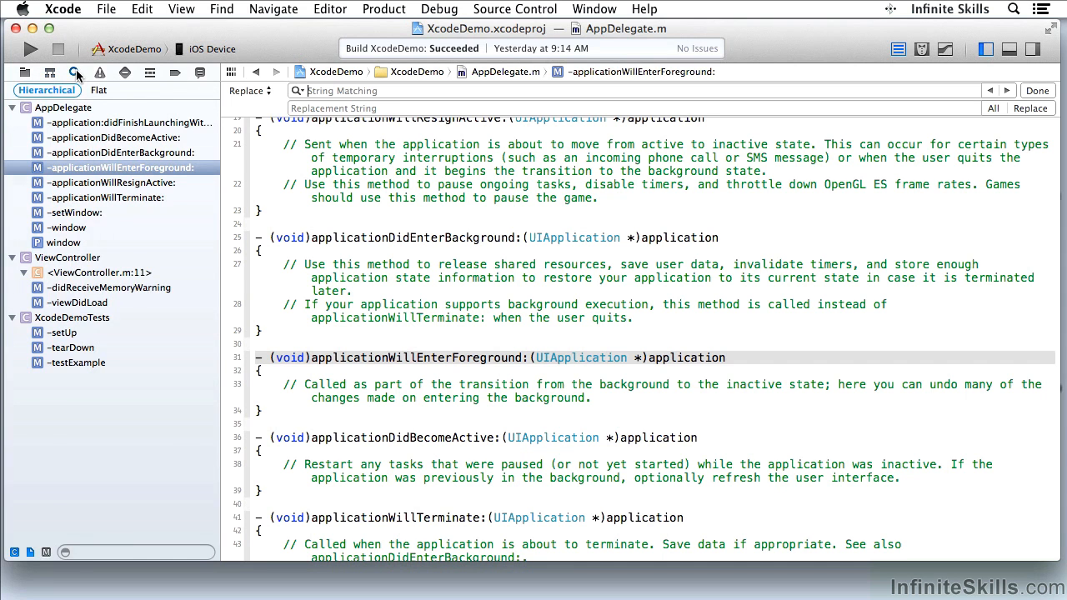
left_click(99, 72)
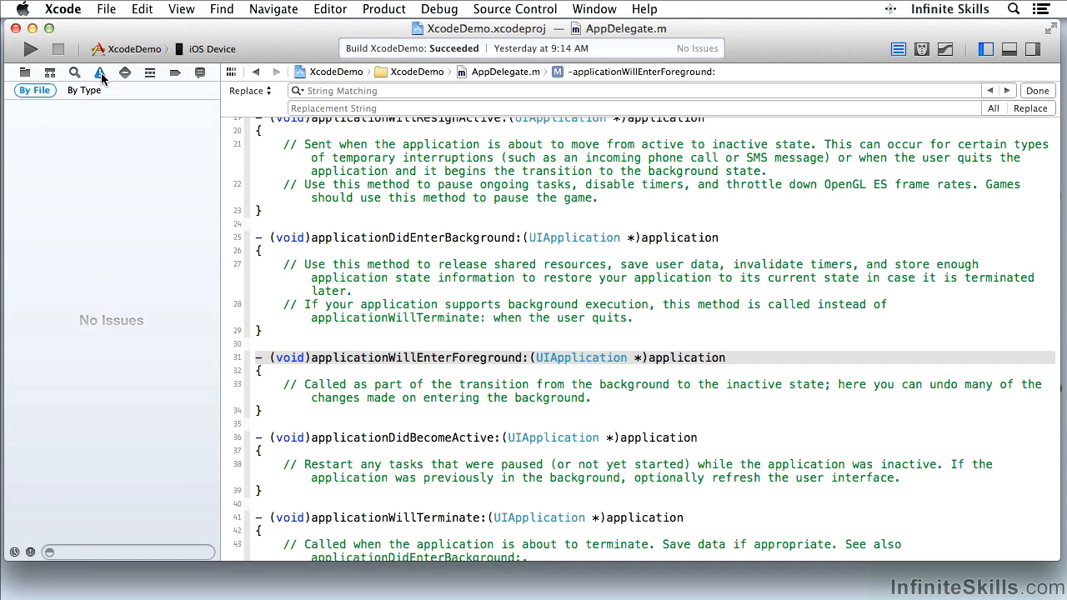